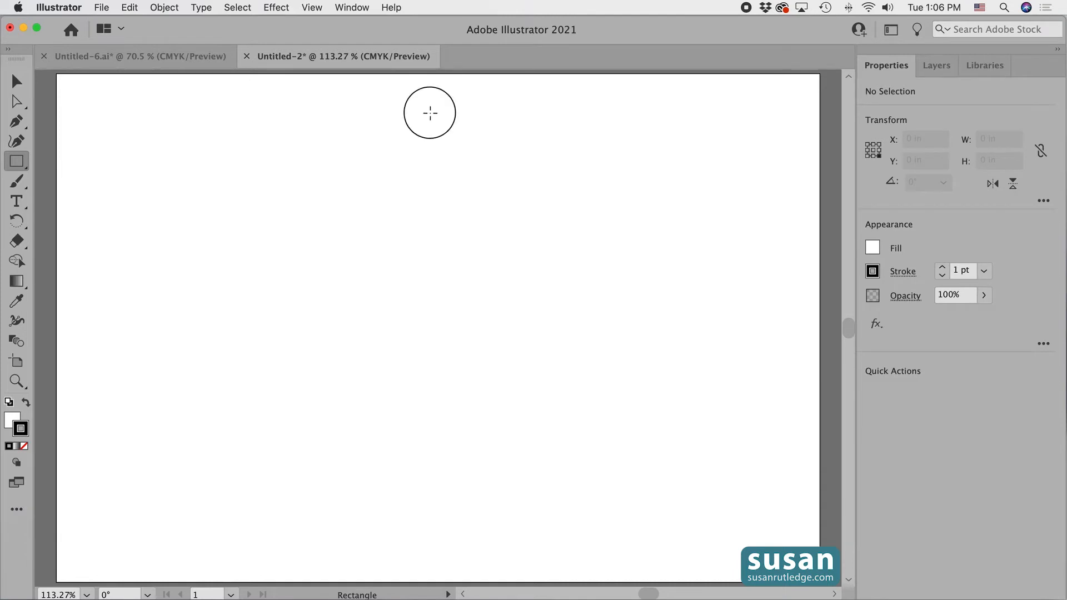
# - Draw a rectangle 3 in wide by 4 in tall by entering its dimensions numerically
pyautogui.click(430, 113)
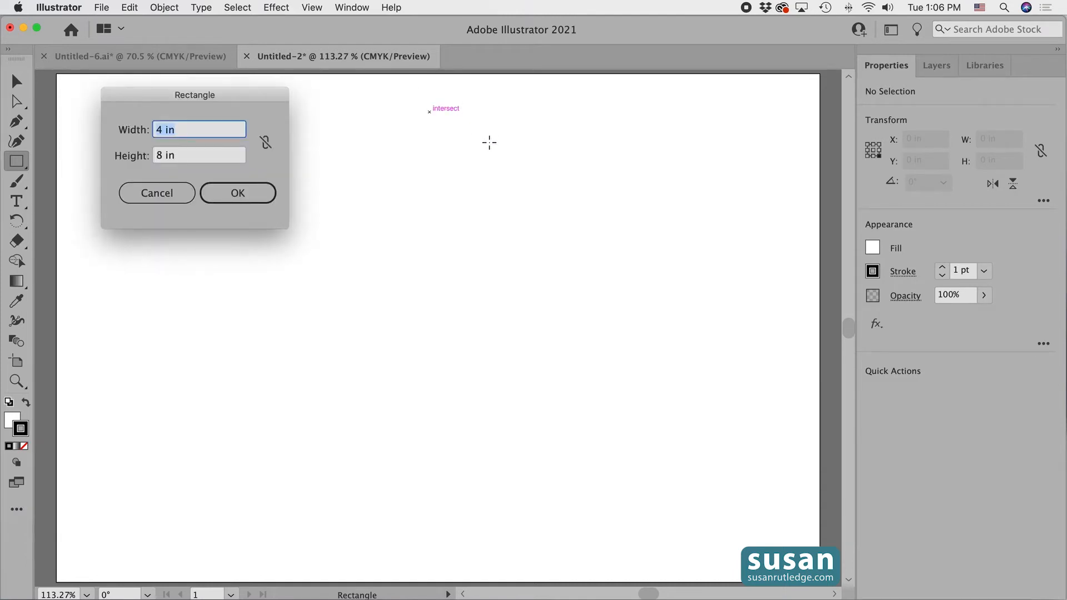
pyautogui.write('3')
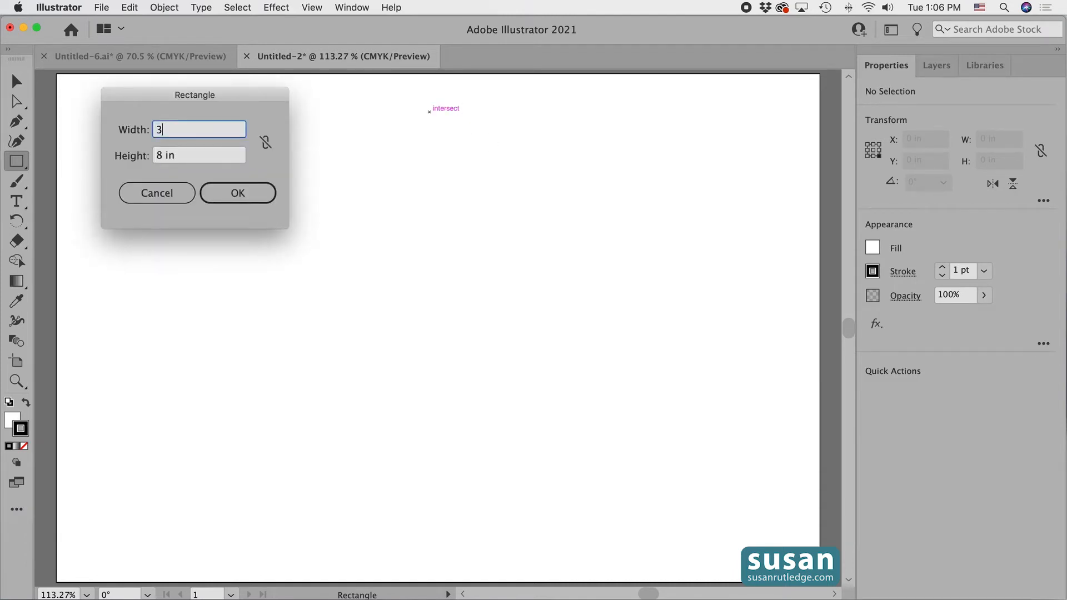
pyautogui.press('Tab')
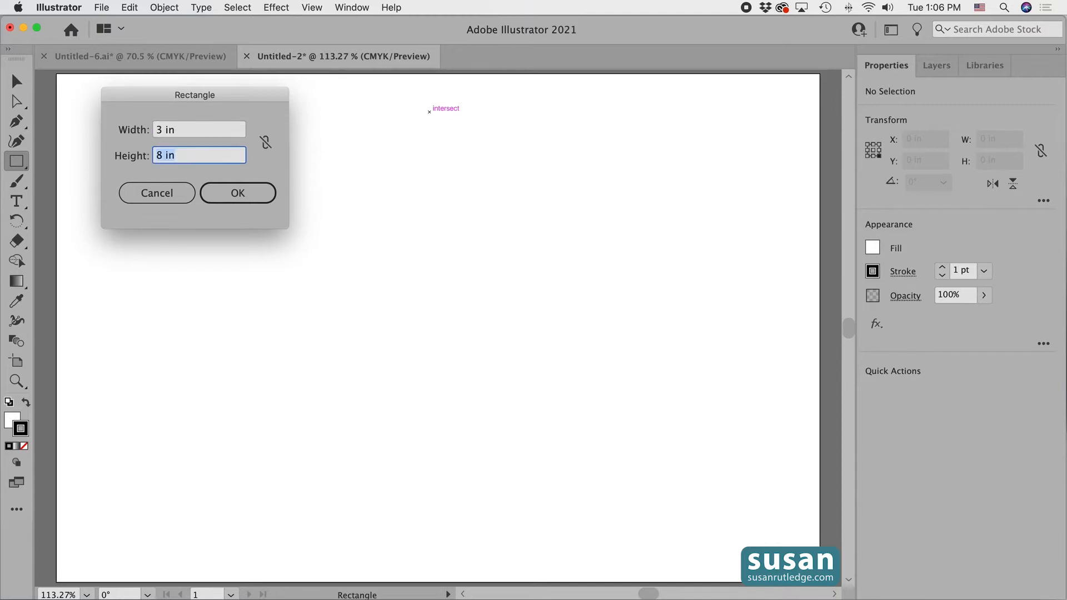
pyautogui.write('4')
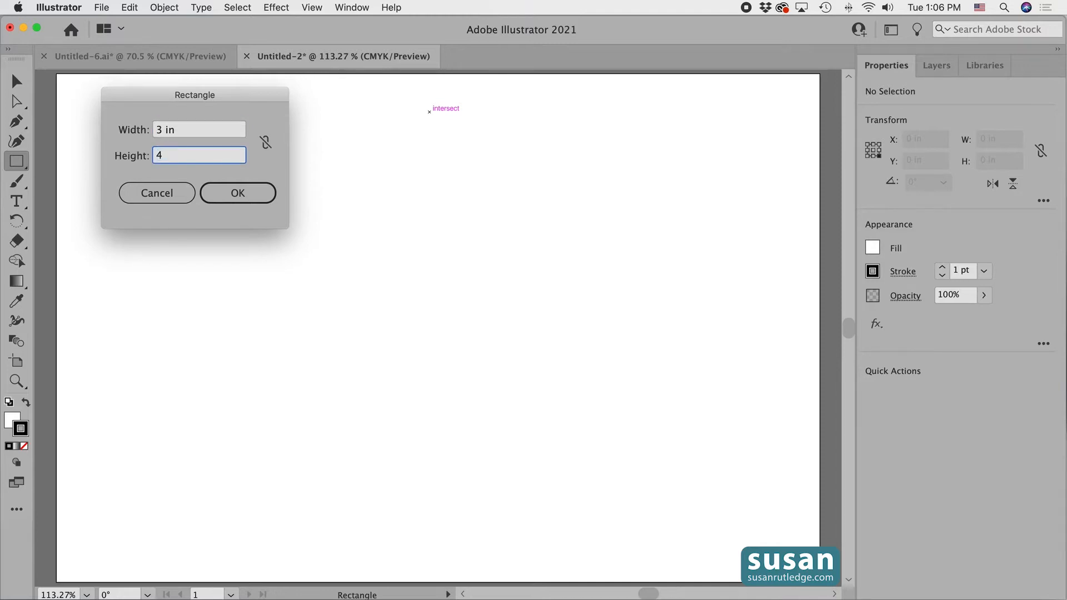
pyautogui.click(237, 193)
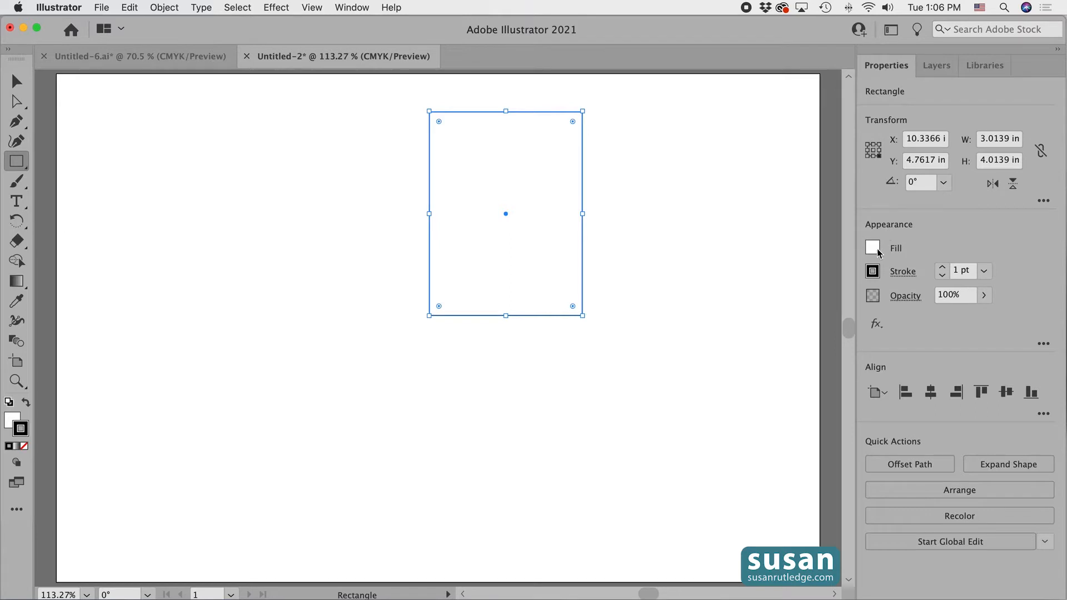
# - Set the rectangle's fill to None
pyautogui.click(874, 247)
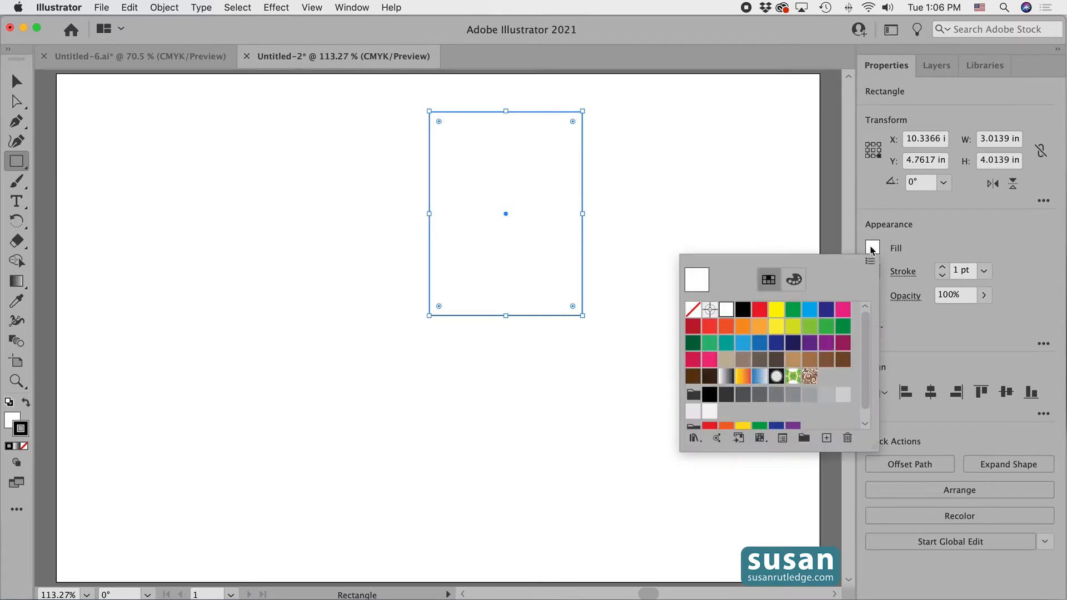
pyautogui.click(693, 310)
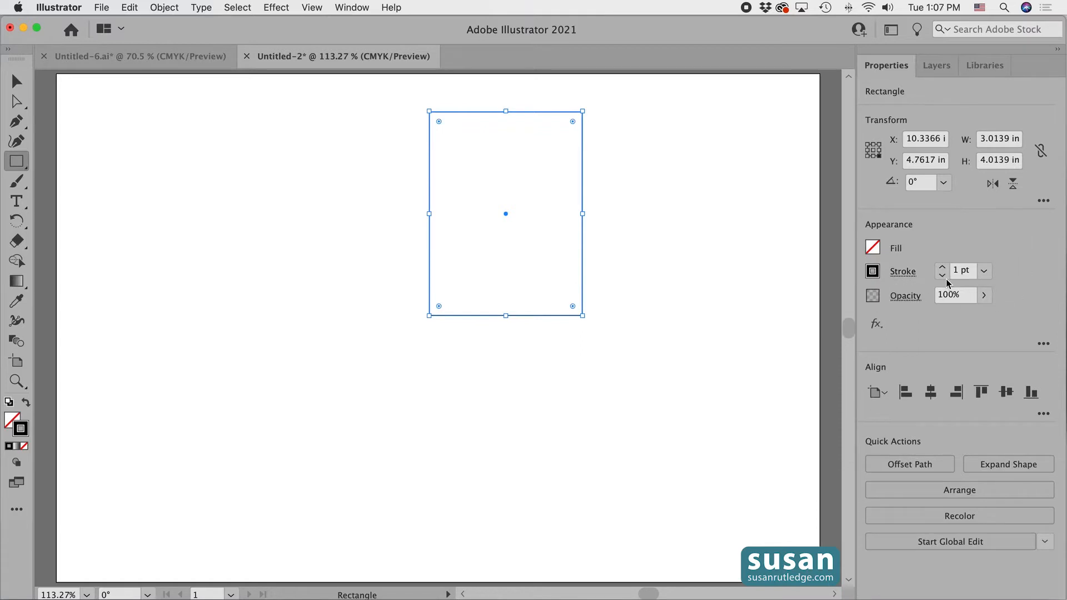
pyautogui.click(960, 271)
pyautogui.write('30')
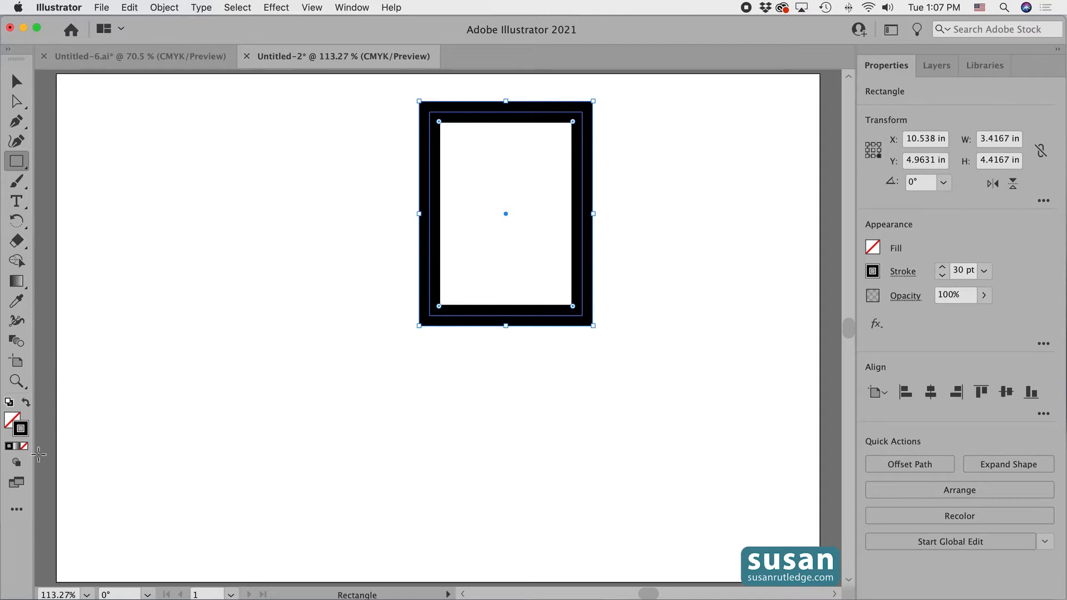
pyautogui.moveTo(19, 428)
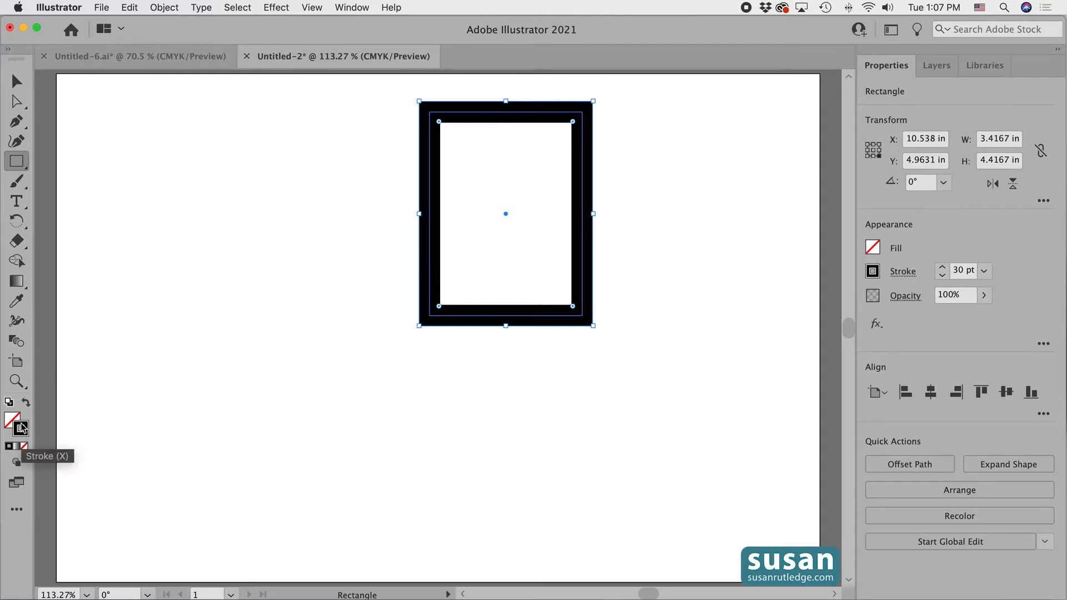
# - Bring the Stroke swatch to the front in the toolbar
pyautogui.click(18, 428)
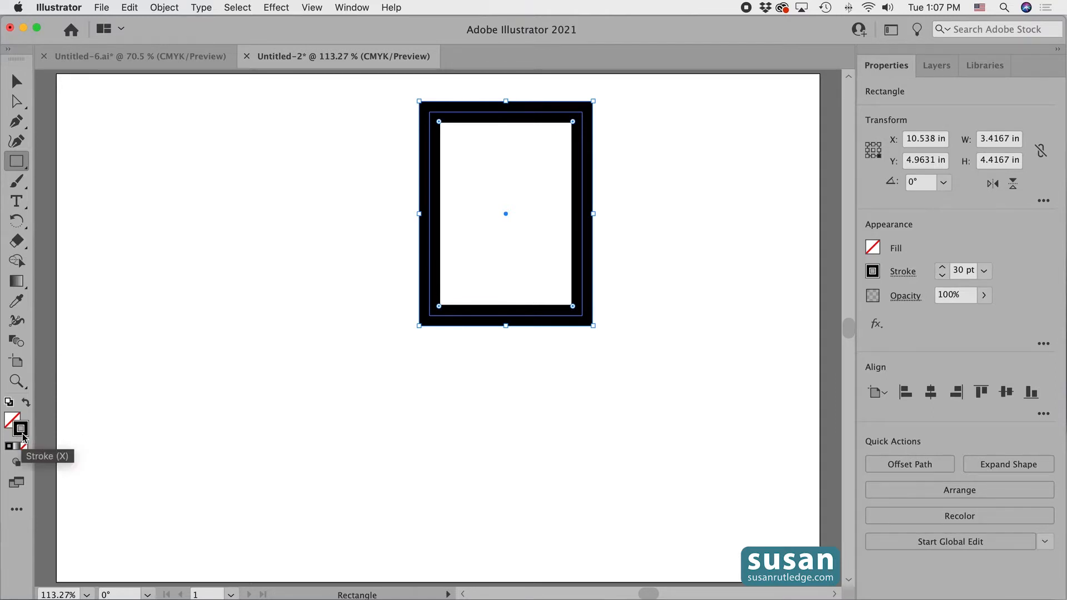
pyautogui.moveTo(24, 443)
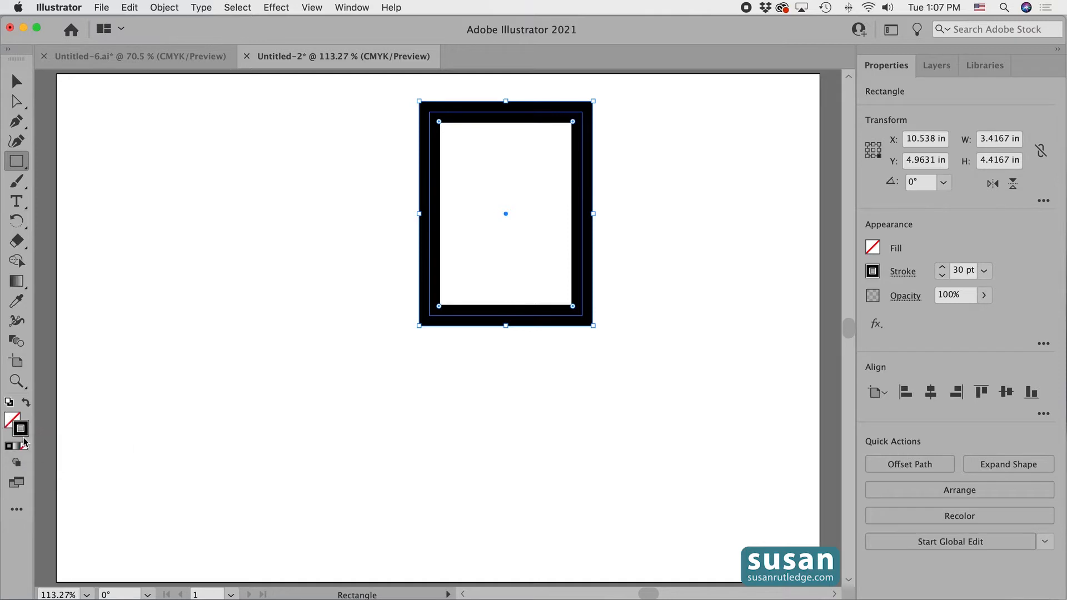
pyautogui.moveTo(20, 428)
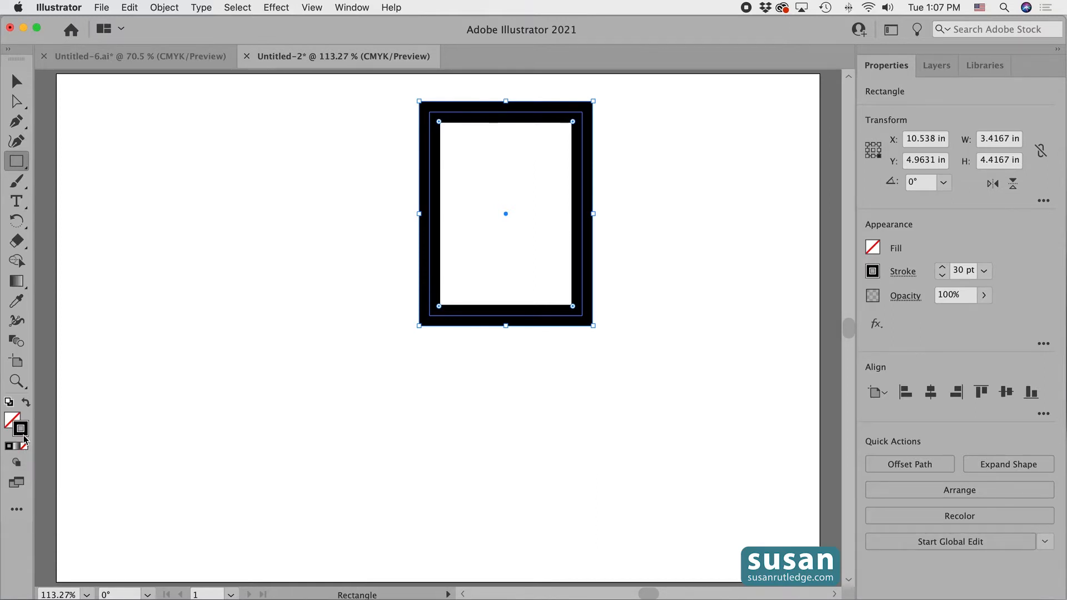
pyautogui.moveTo(19, 428)
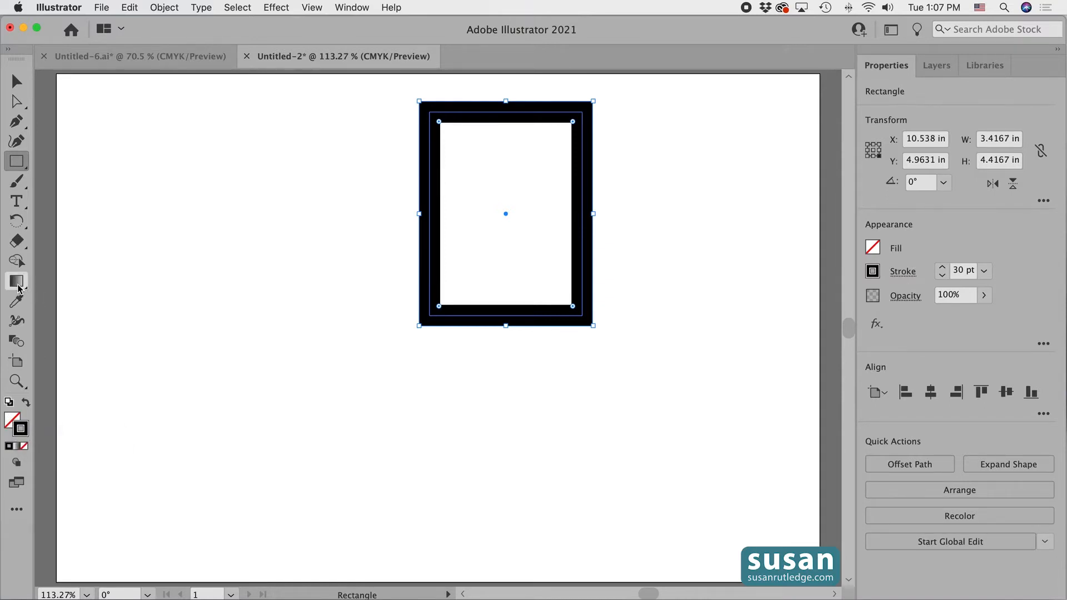
pyautogui.moveTo(16, 282)
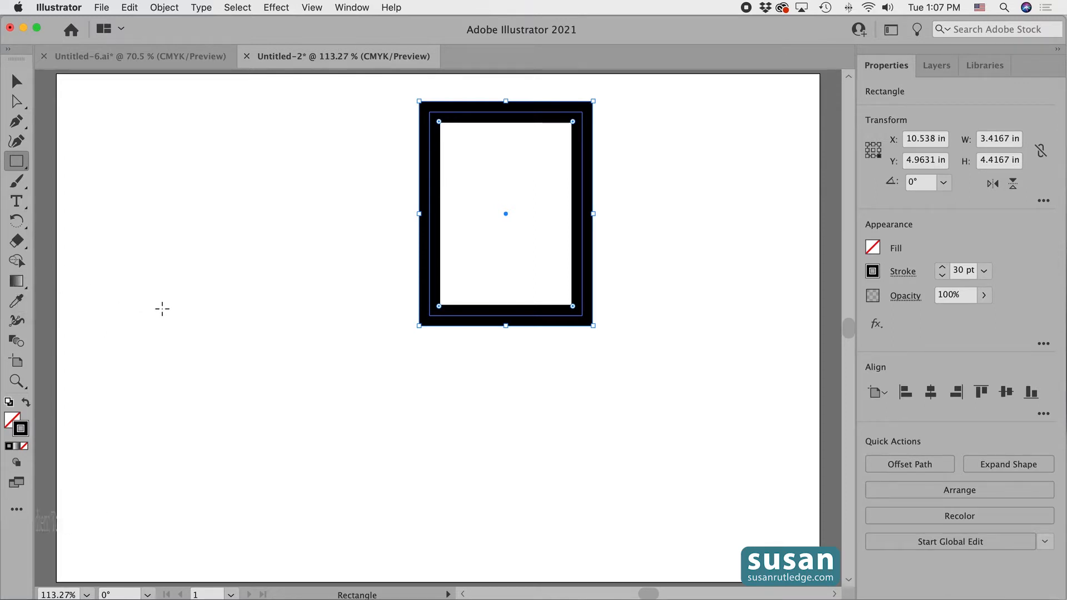
# - Switch to the Gradient tool for the frame's outline
pyautogui.click(17, 282)
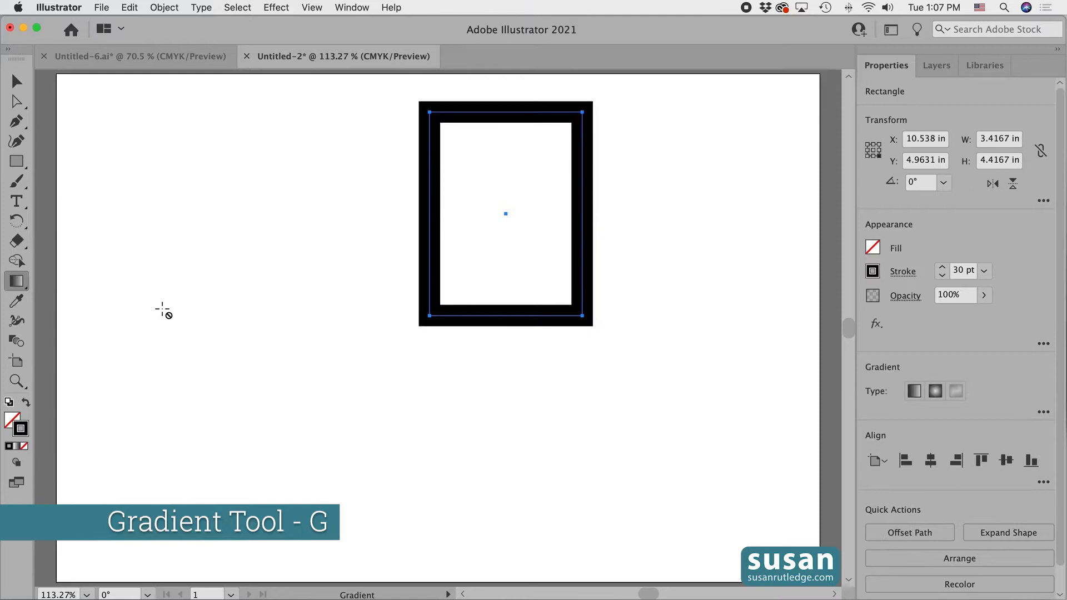
pyautogui.press('g')
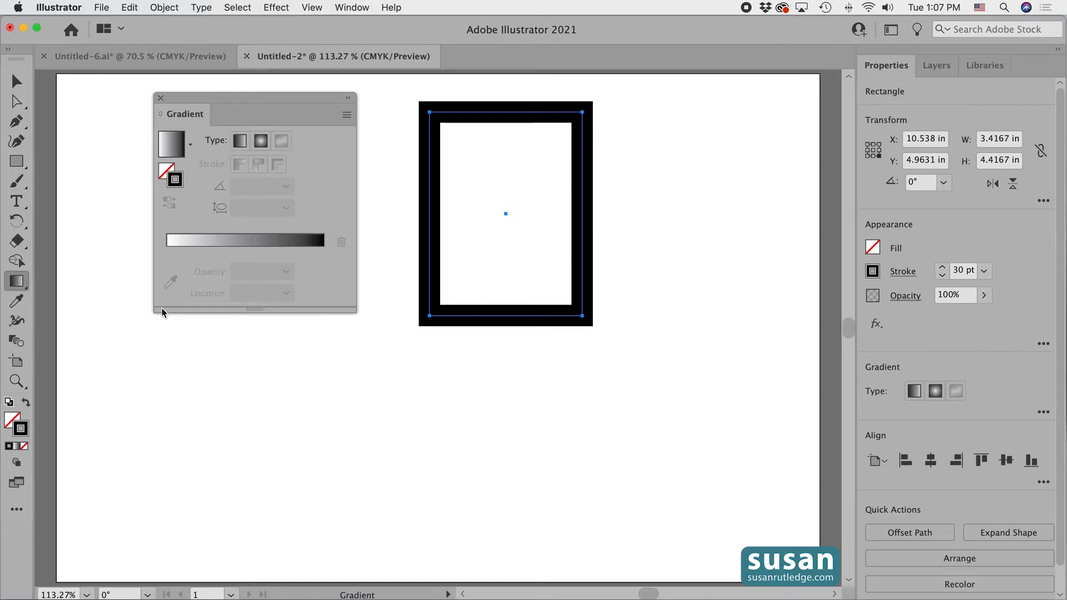
pyautogui.moveTo(161, 304)
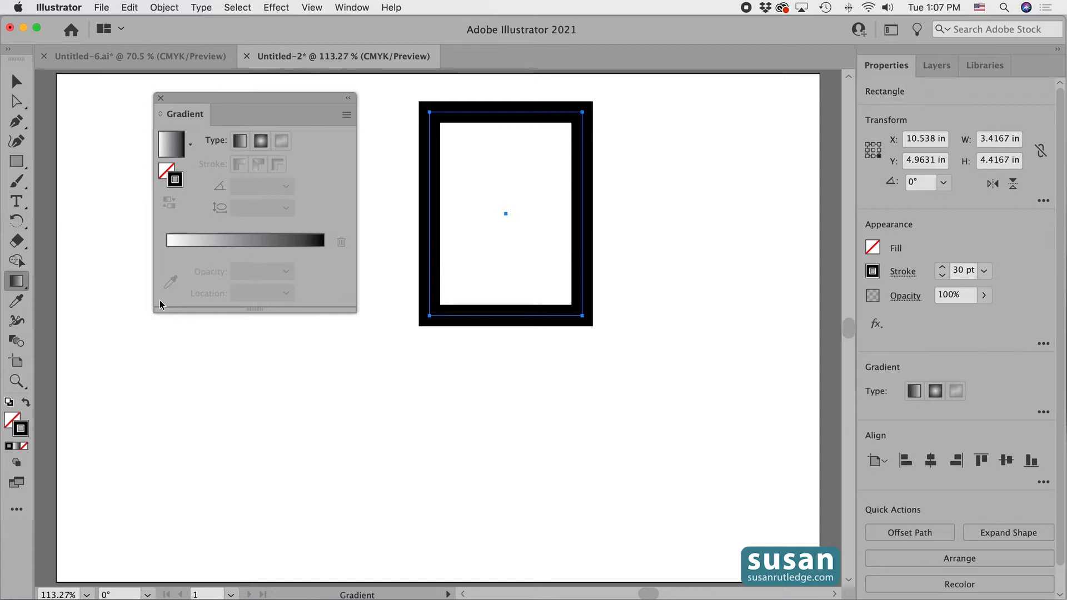
pyautogui.moveTo(196, 254)
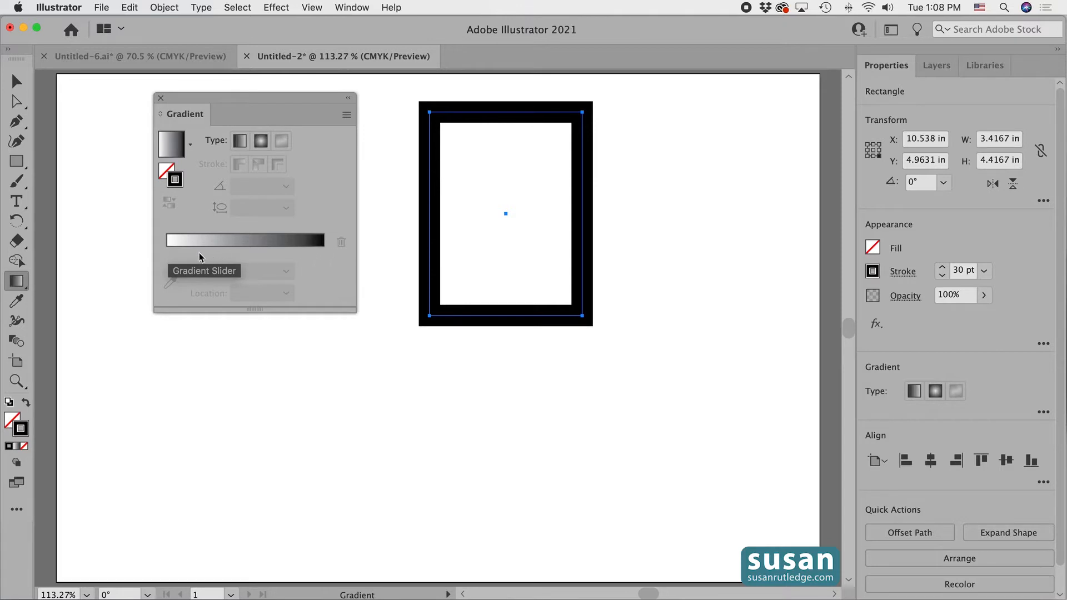
pyautogui.moveTo(323, 257)
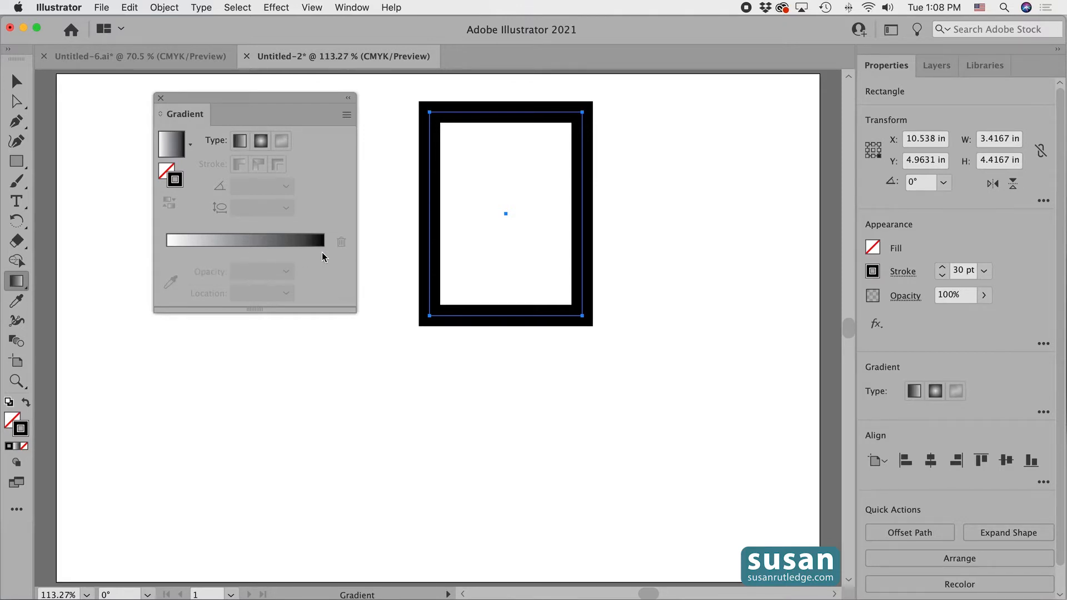
pyautogui.moveTo(282, 258)
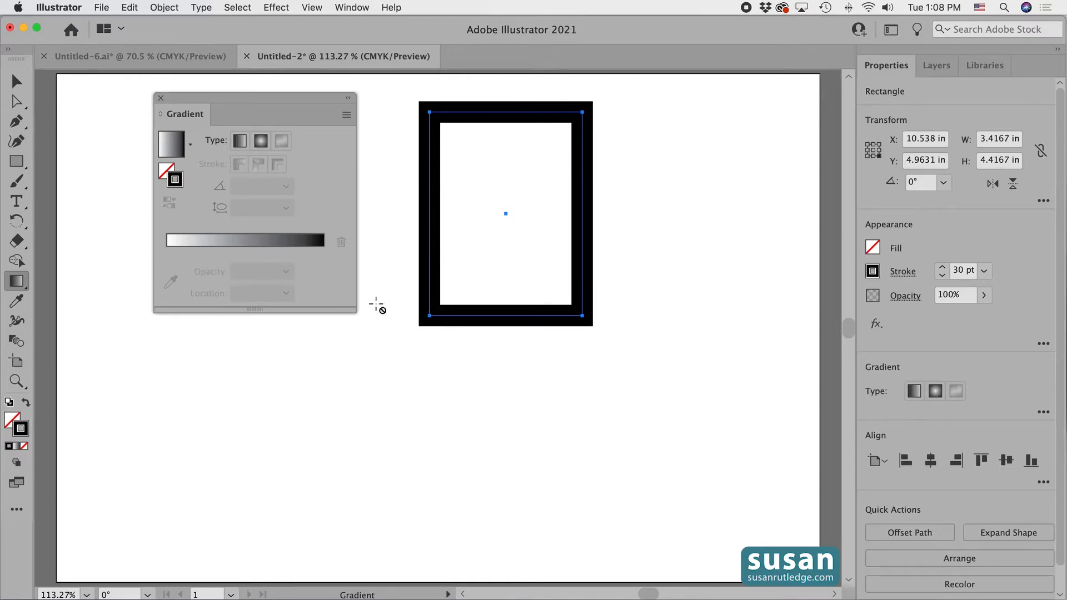
pyautogui.moveTo(170, 254)
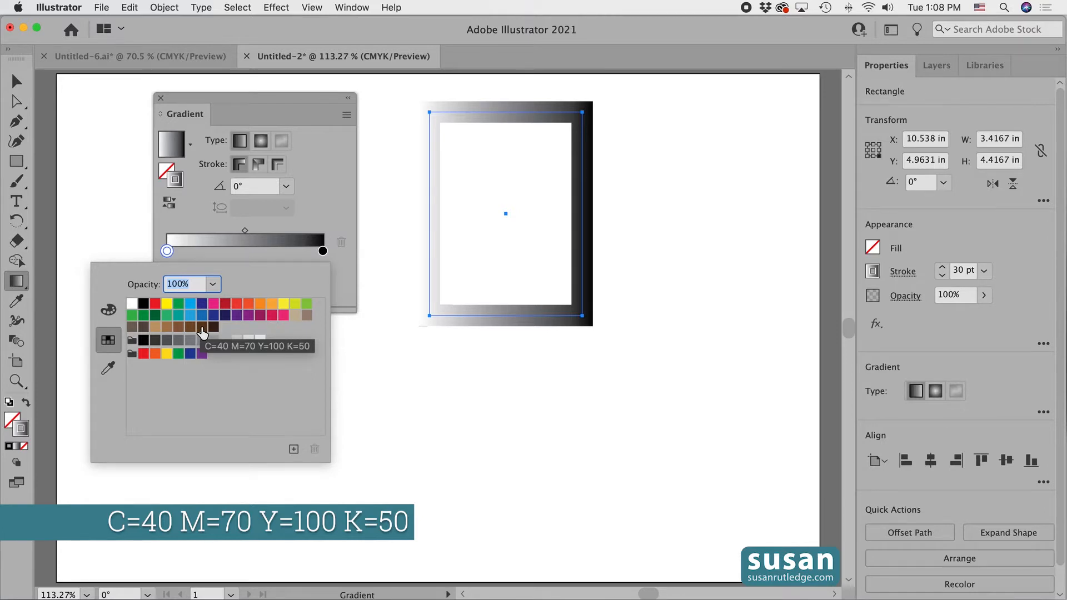
# - Set both gradient stops to dark brown C=40 M=70 Y=100 K=50
pyautogui.click(201, 328)
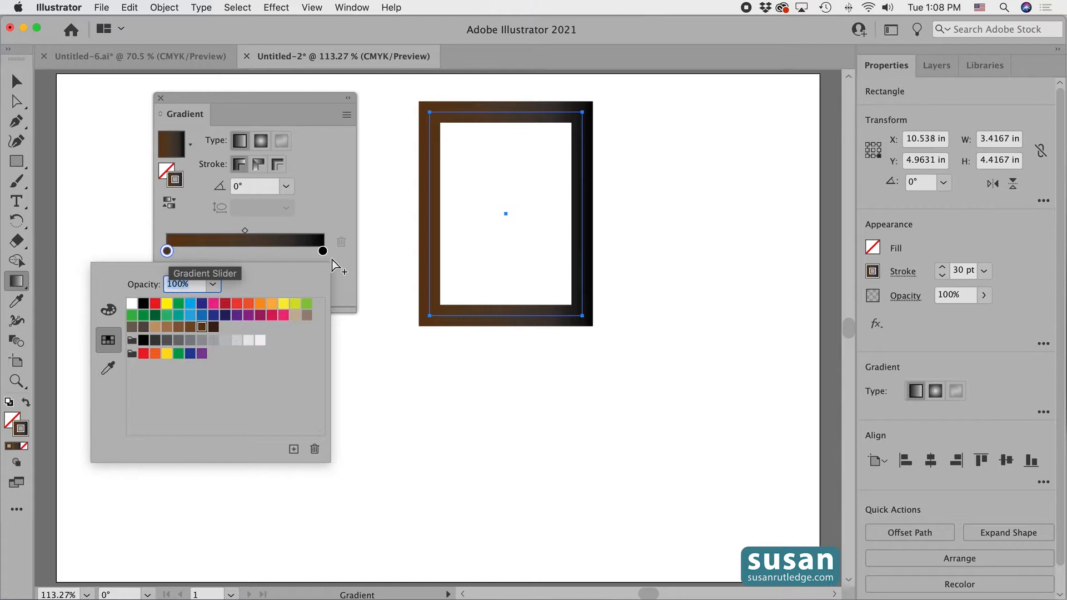
pyautogui.click(322, 250)
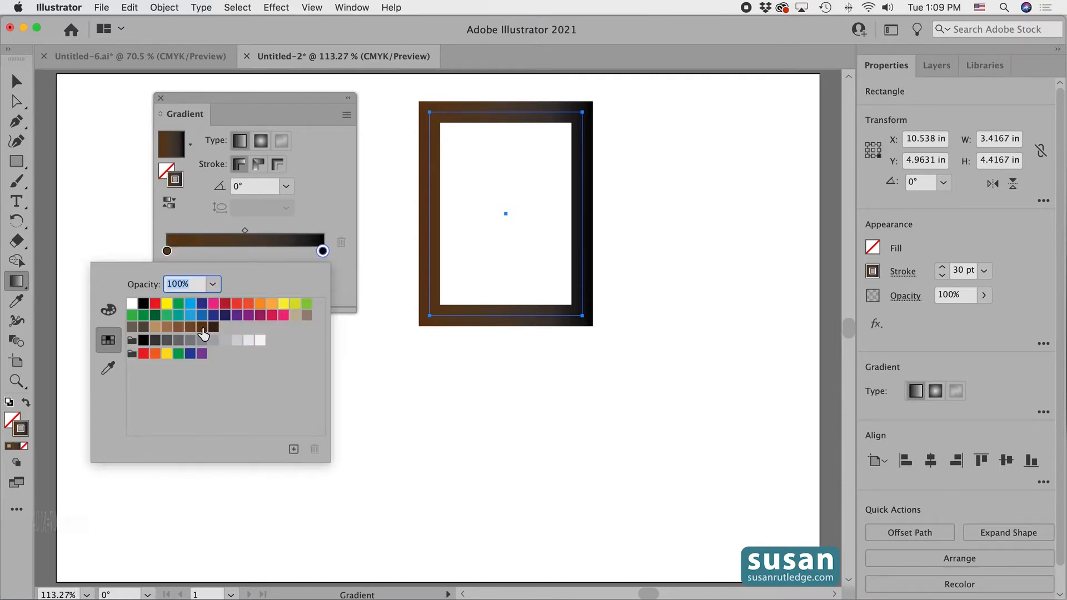
pyautogui.click(201, 327)
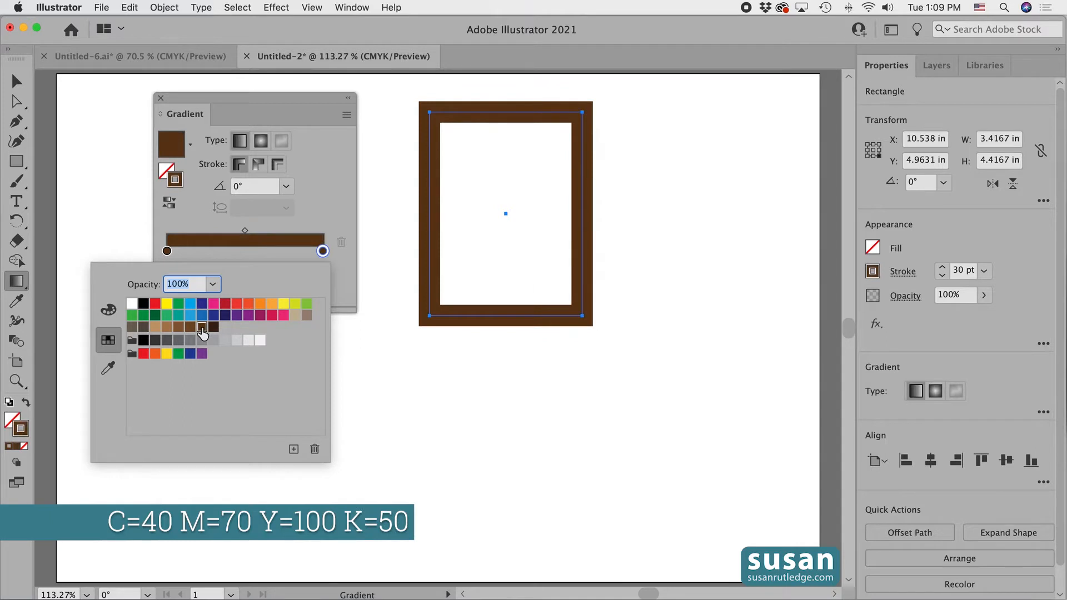
pyautogui.moveTo(245, 243)
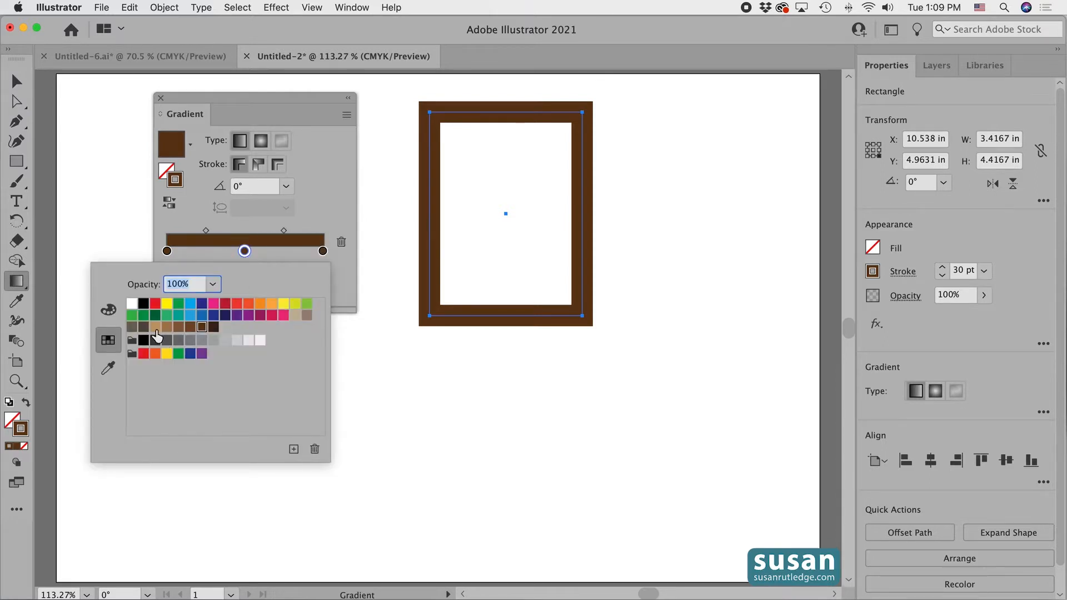
pyautogui.moveTo(155, 333)
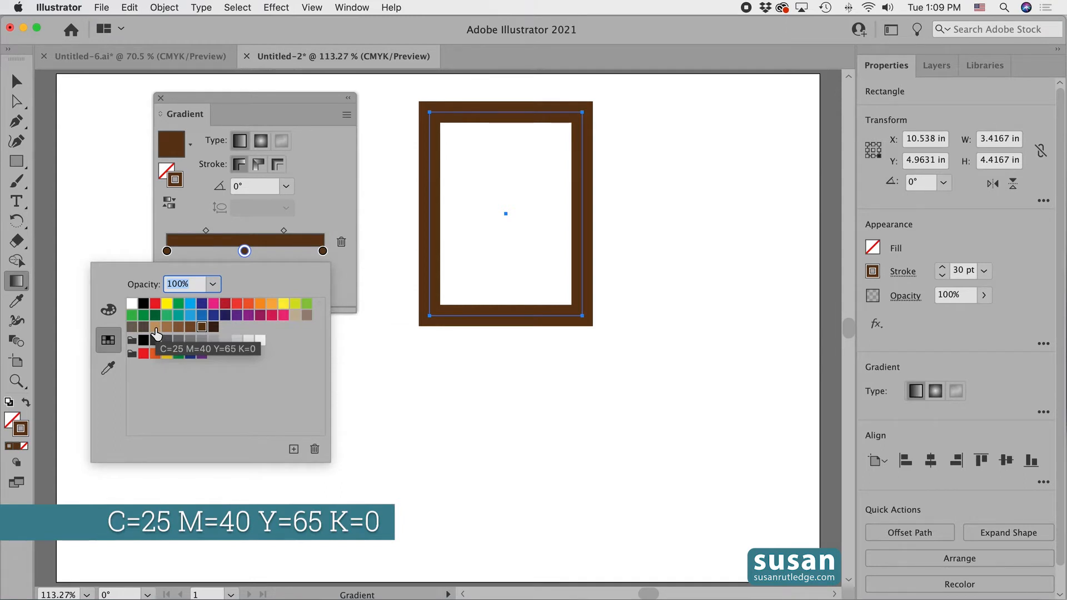
# - Set the middle gradient stop to light tan C=25 M=40 Y=65 K=0
pyautogui.click(154, 327)
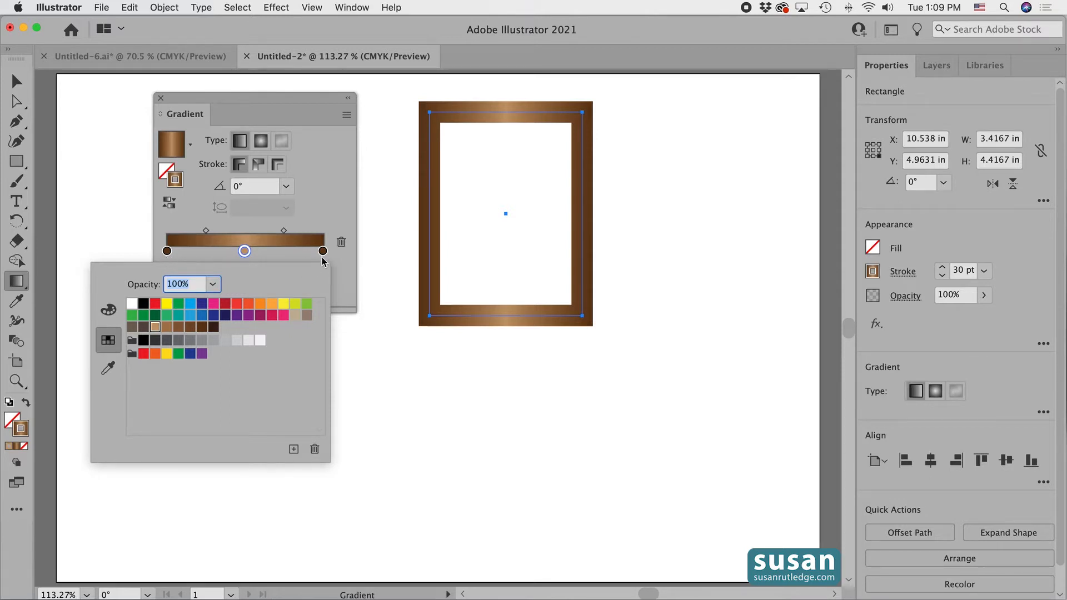
pyautogui.moveTo(245, 258)
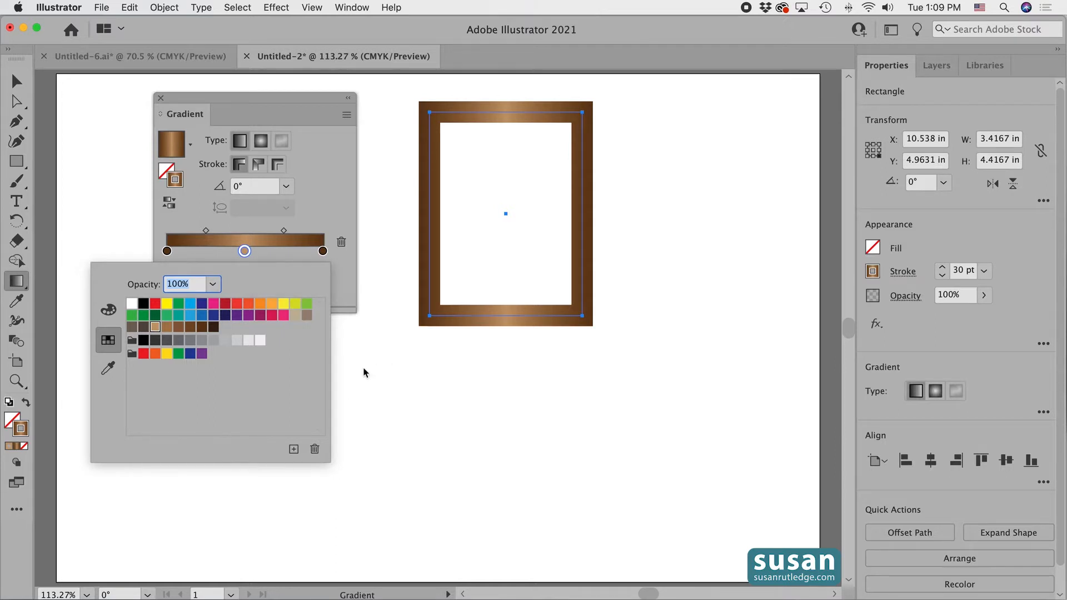
# - Enter 50% as the middle stop's location
pyautogui.click(245, 250)
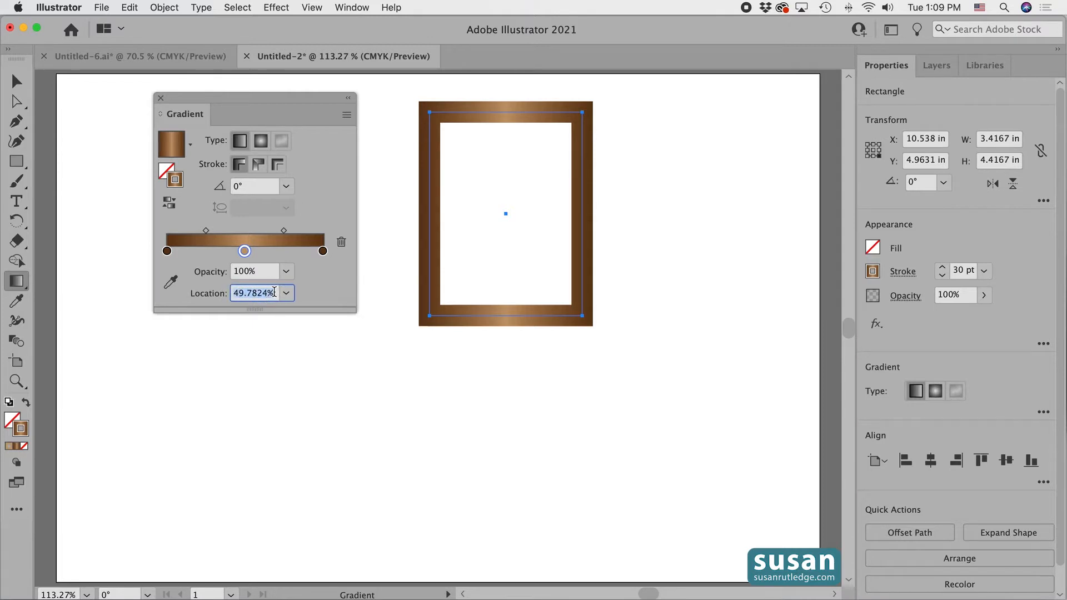
pyautogui.write('50%')
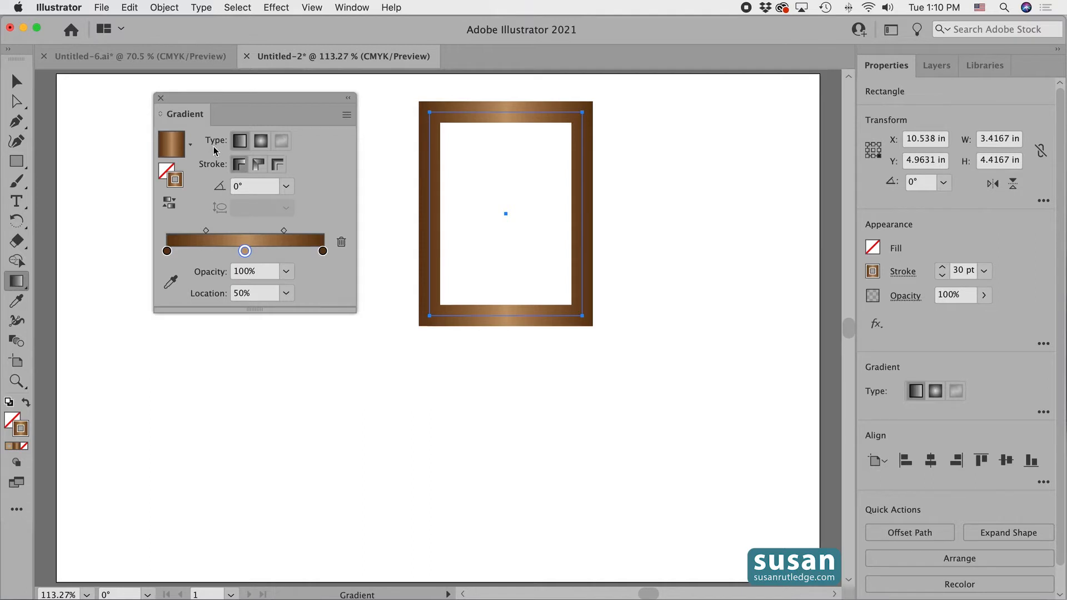
pyautogui.moveTo(239, 140)
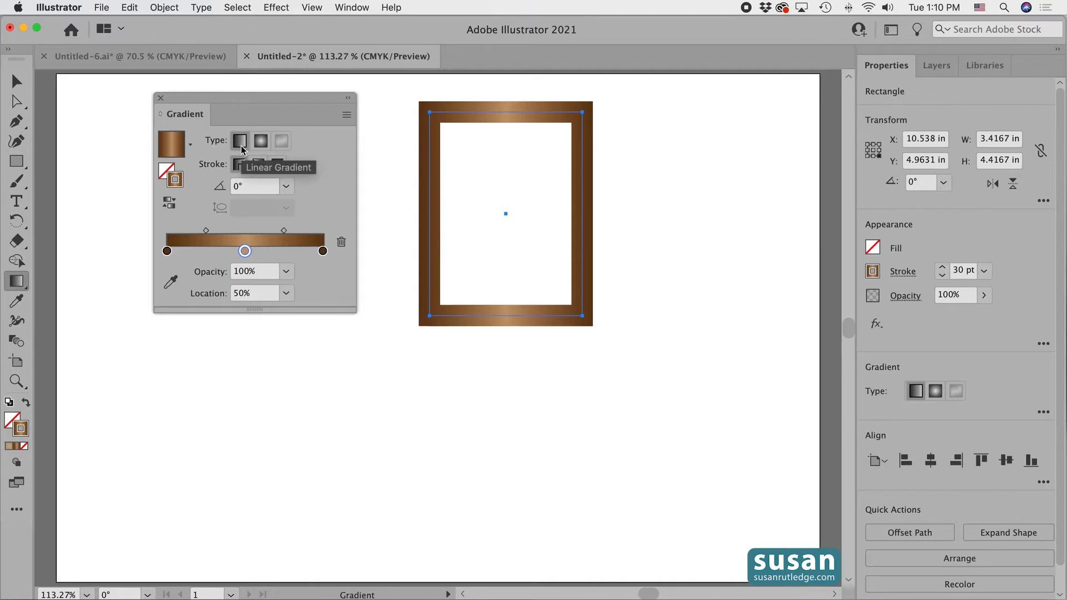
pyautogui.moveTo(205, 175)
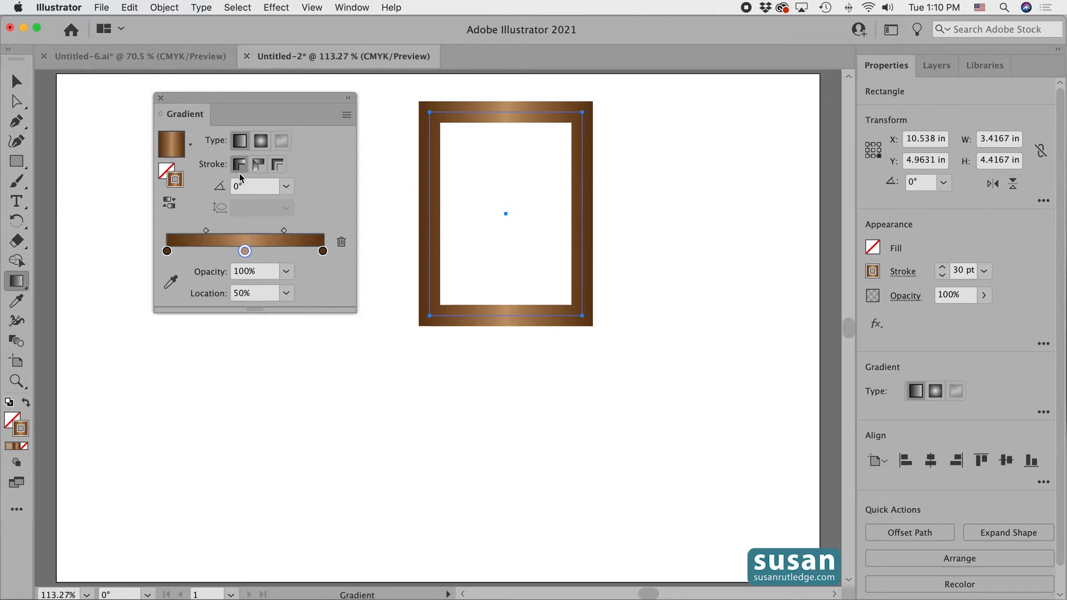
pyautogui.moveTo(277, 163)
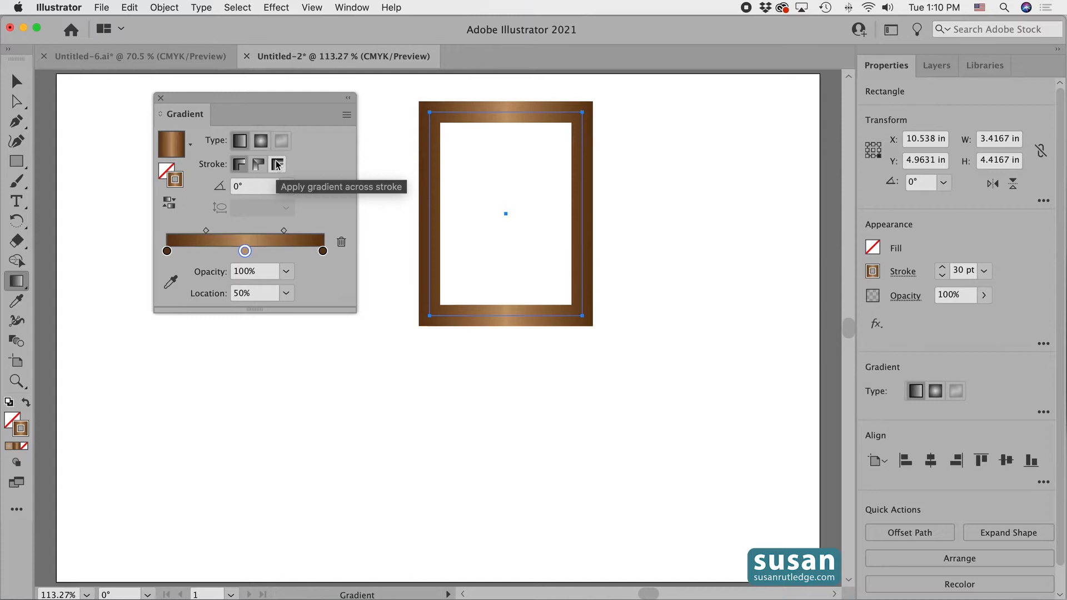
# - Set the stroke gradient to apply across the stroke width
pyautogui.click(276, 164)
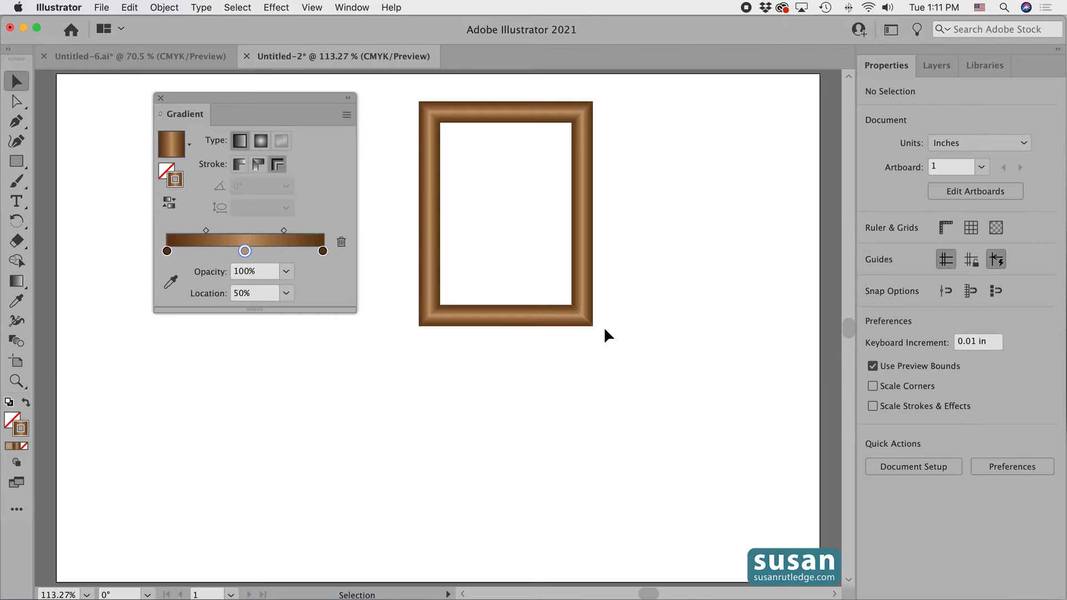
# - Turn on Overprint Preview from the View menu
pyautogui.click(312, 8)
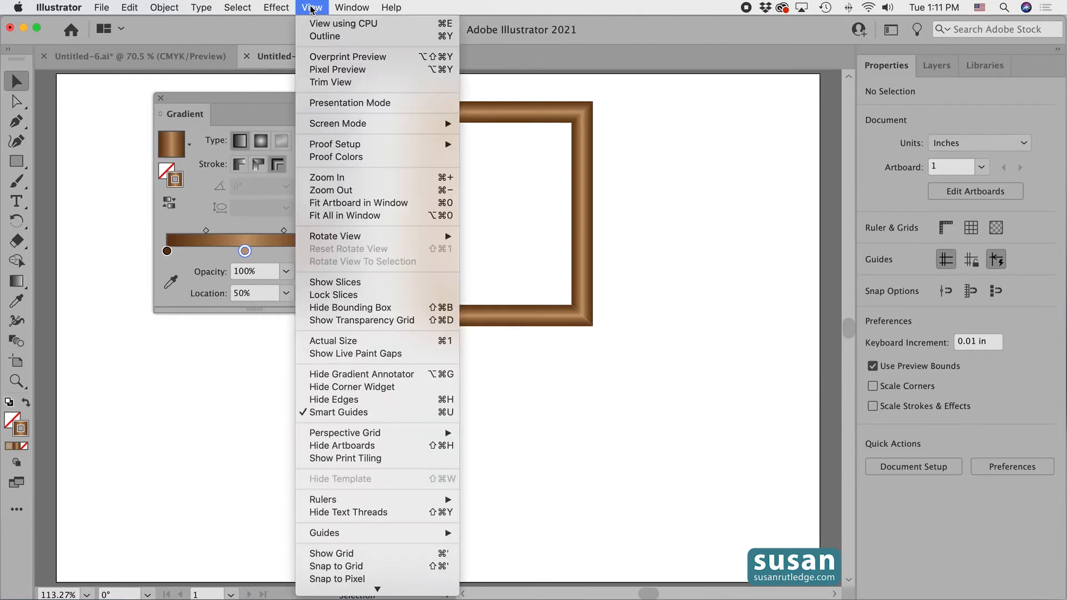
pyautogui.moveTo(348, 57)
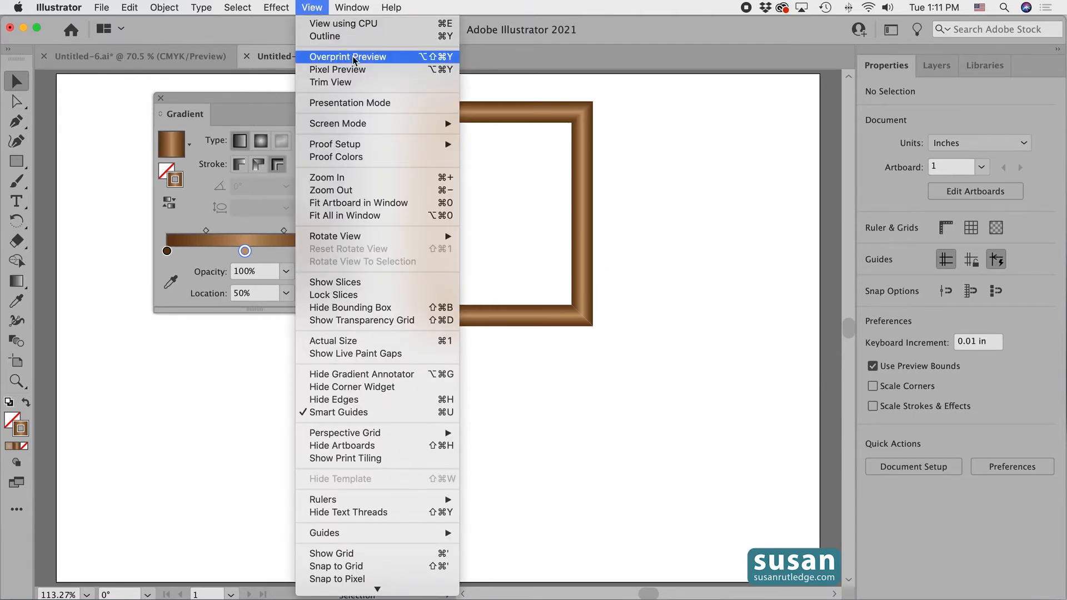
pyautogui.click(348, 57)
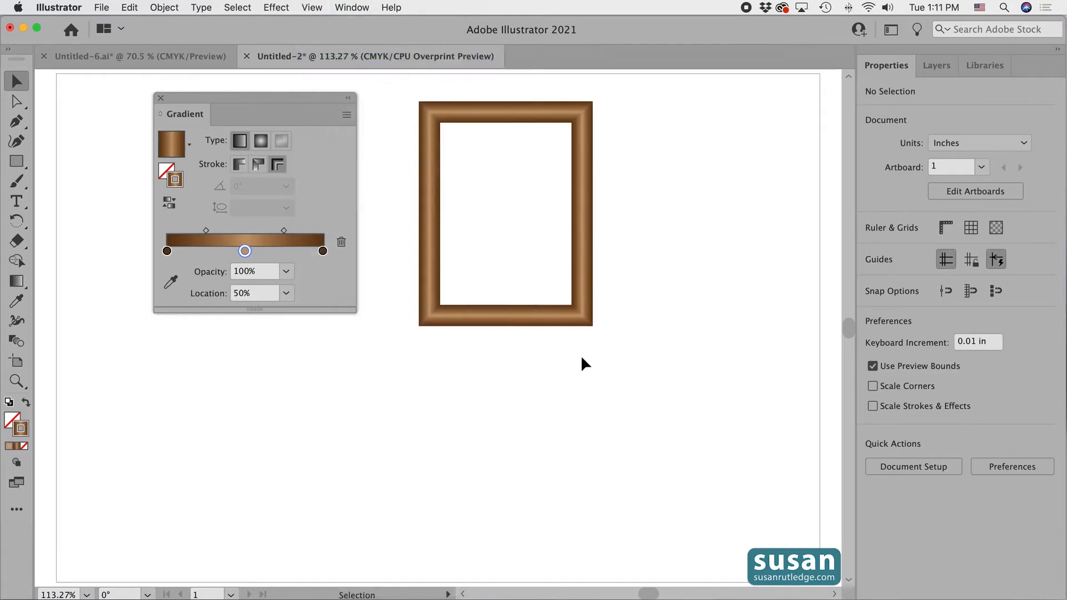
pyautogui.moveTo(589, 358)
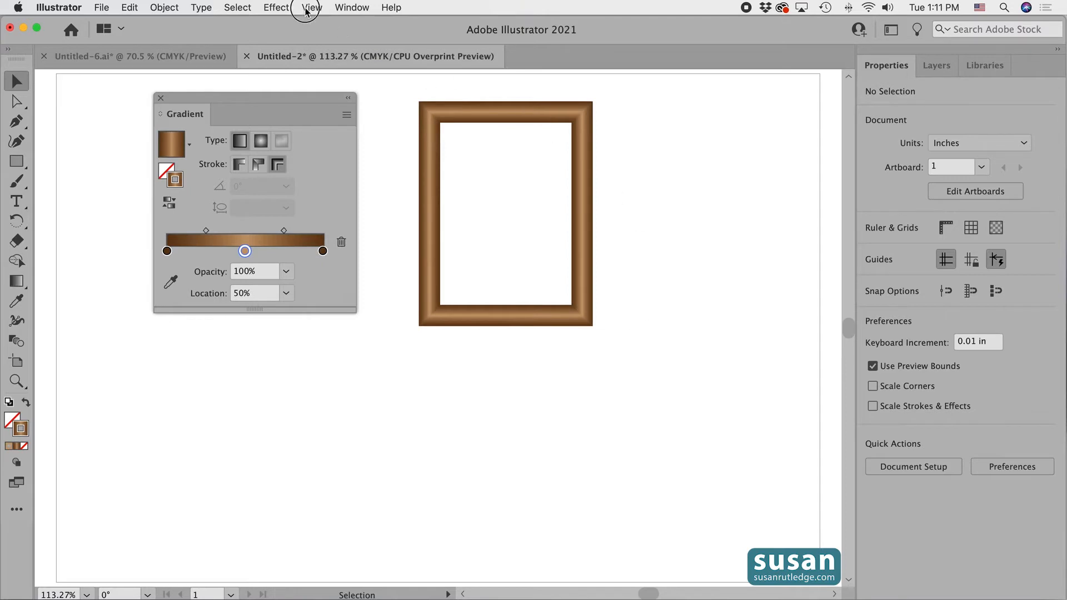
pyautogui.click(312, 7)
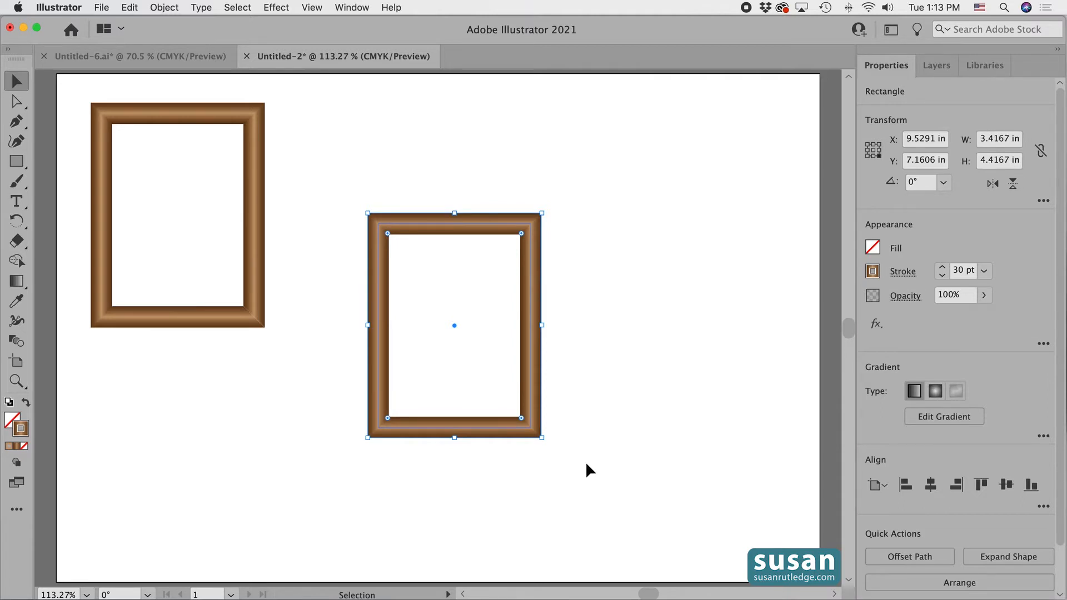
# - Change the copied frame's gradient to Radial, then deselect it
pyautogui.press('g')
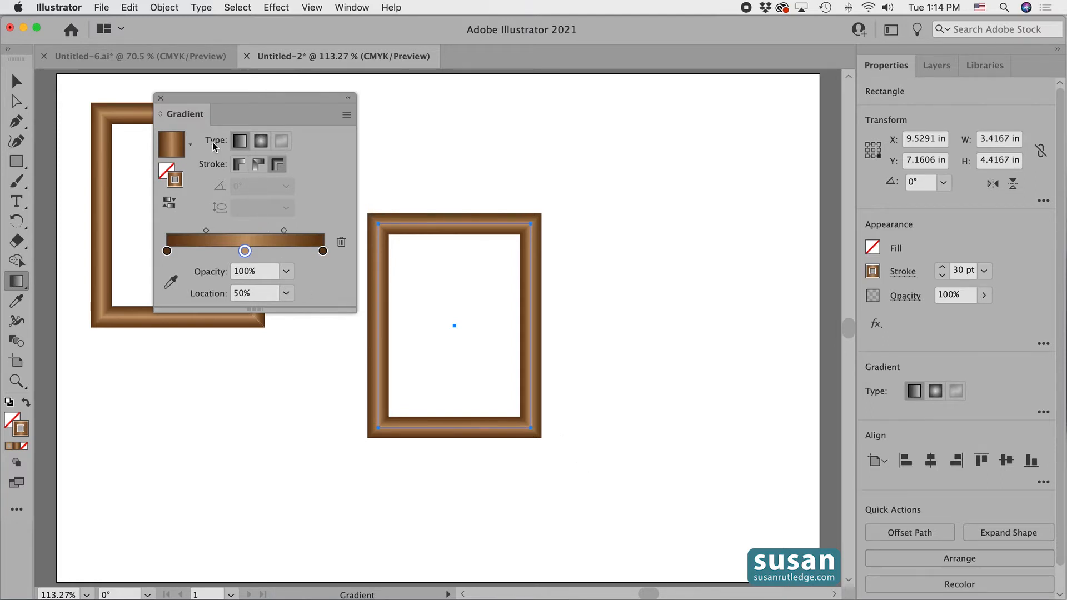
pyautogui.moveTo(261, 141)
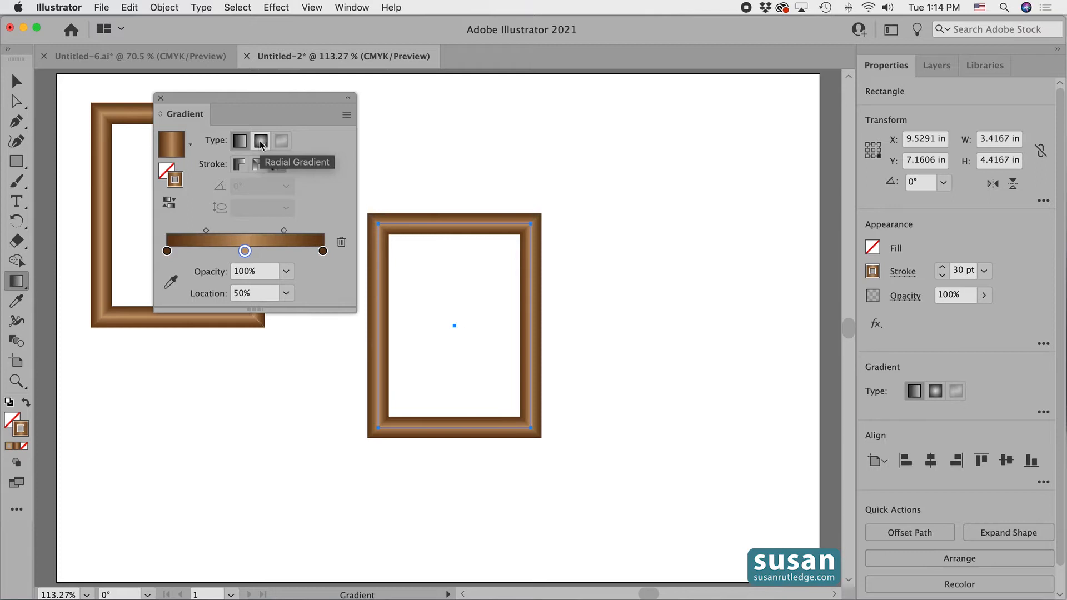
pyautogui.click(260, 141)
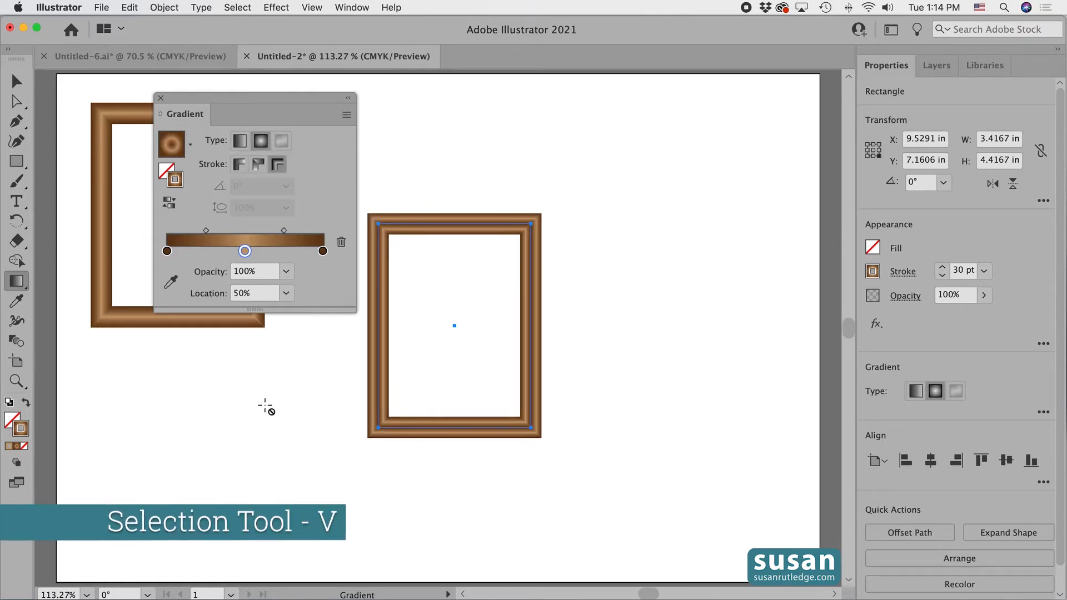
pyautogui.click(480, 468)
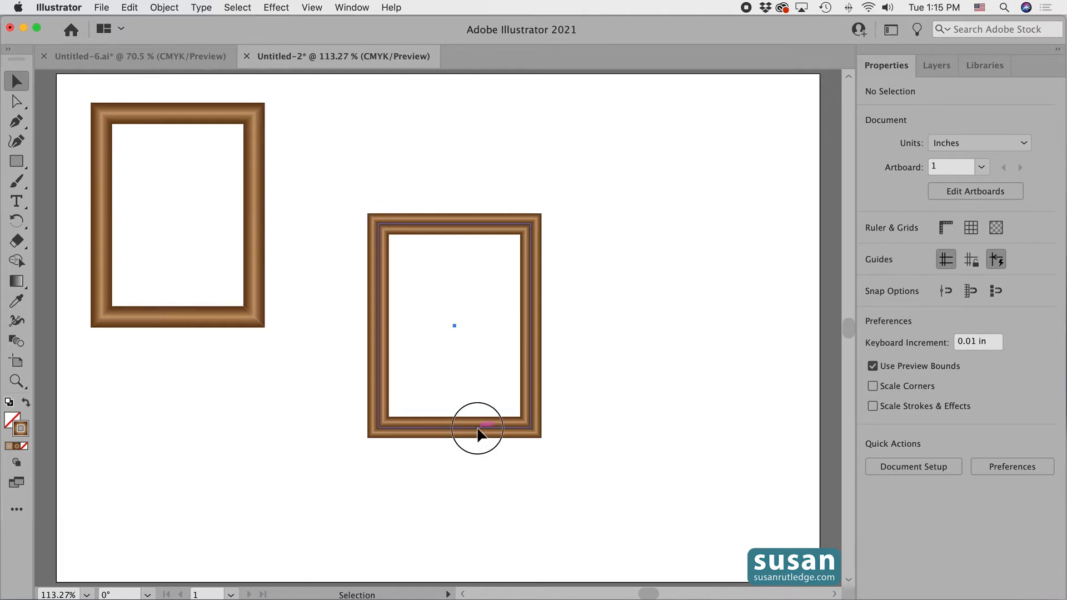
# - Alt-drag the ringed radial-gradient frame to the lower right to create a third copy
pyautogui.moveTo(476, 433); pyautogui.dragTo(718, 534)
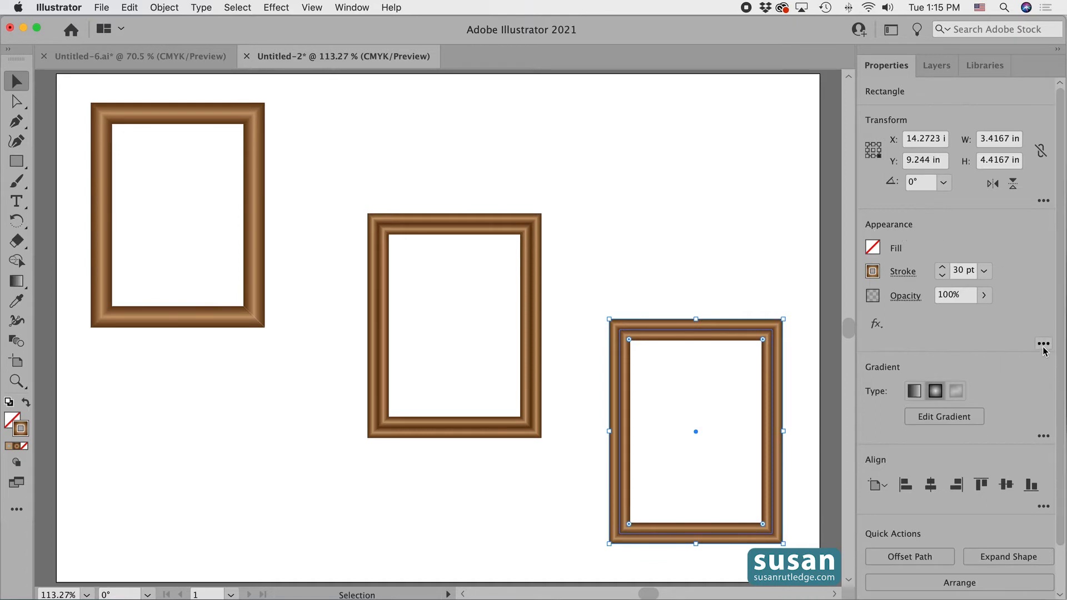
# - Open the Appearance panel for the third frame from the Properties panel's More Options
pyautogui.click(1043, 343)
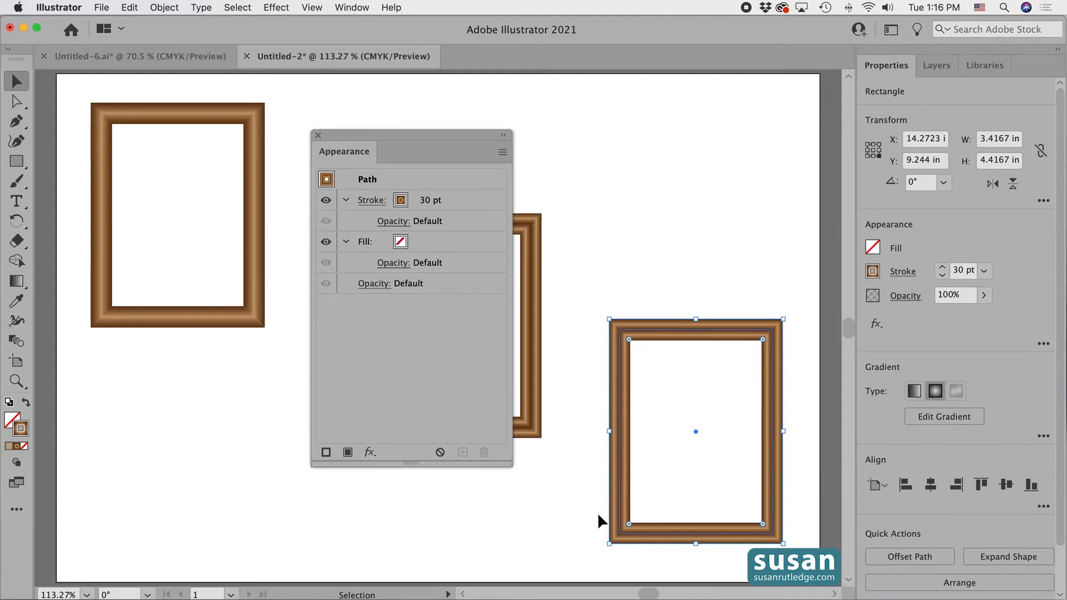
pyautogui.moveTo(516, 437)
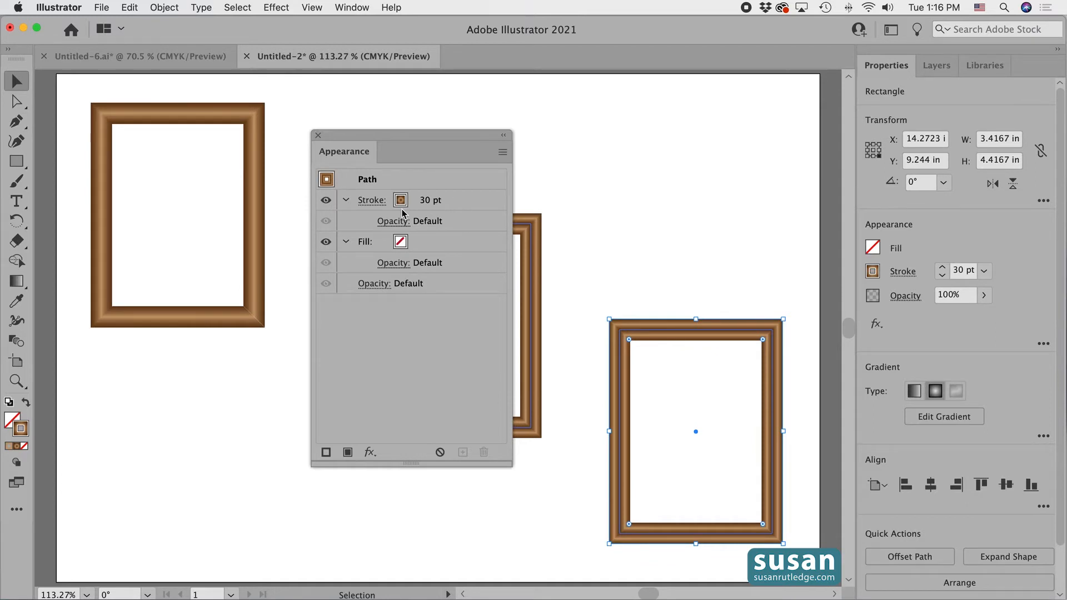
pyautogui.moveTo(436, 251)
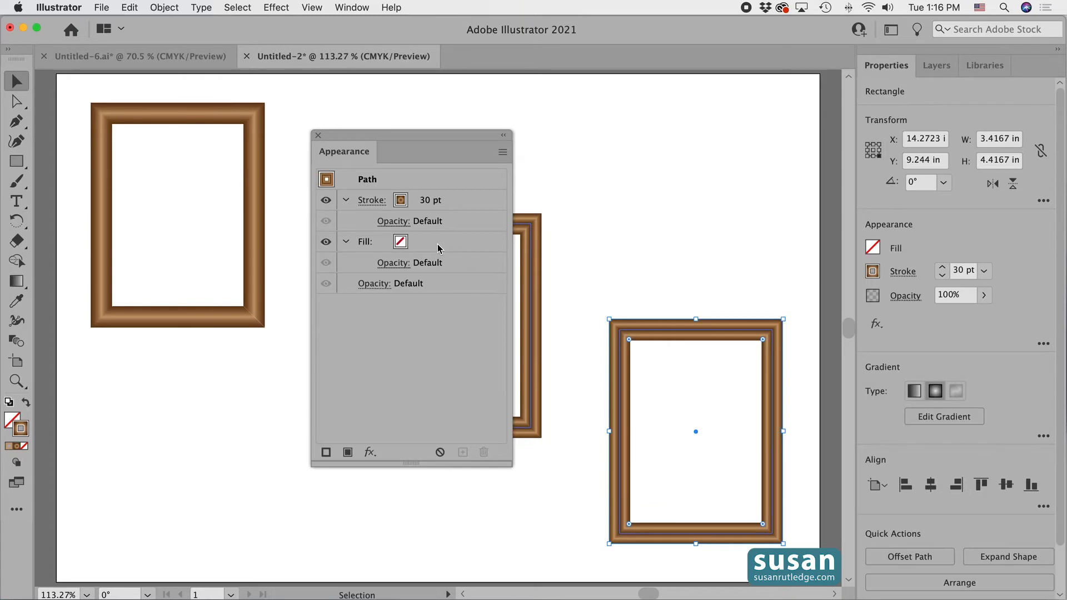
pyautogui.moveTo(322, 436)
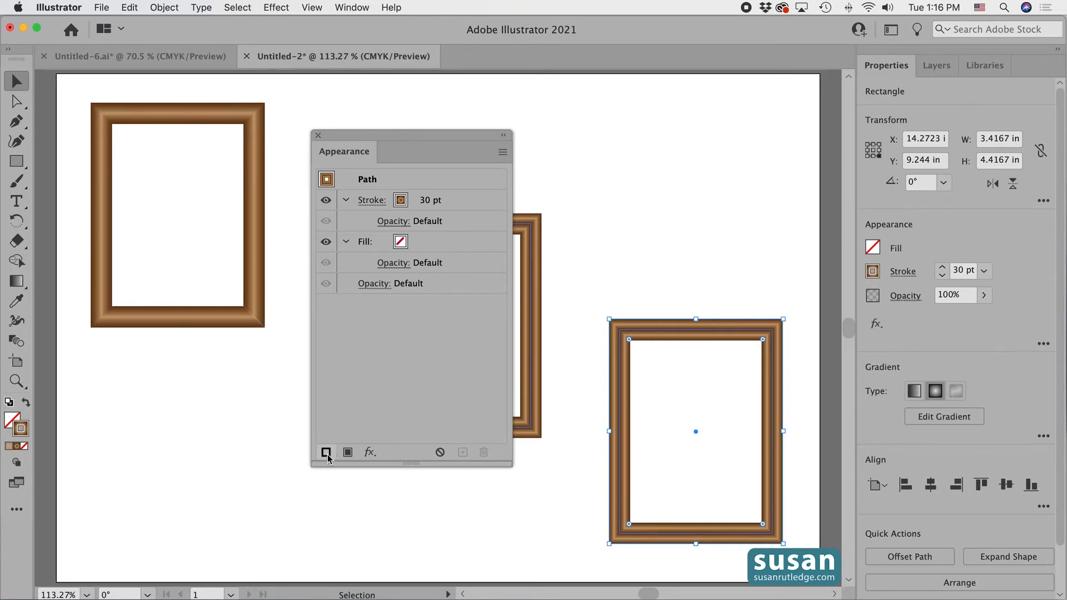
pyautogui.moveTo(327, 453)
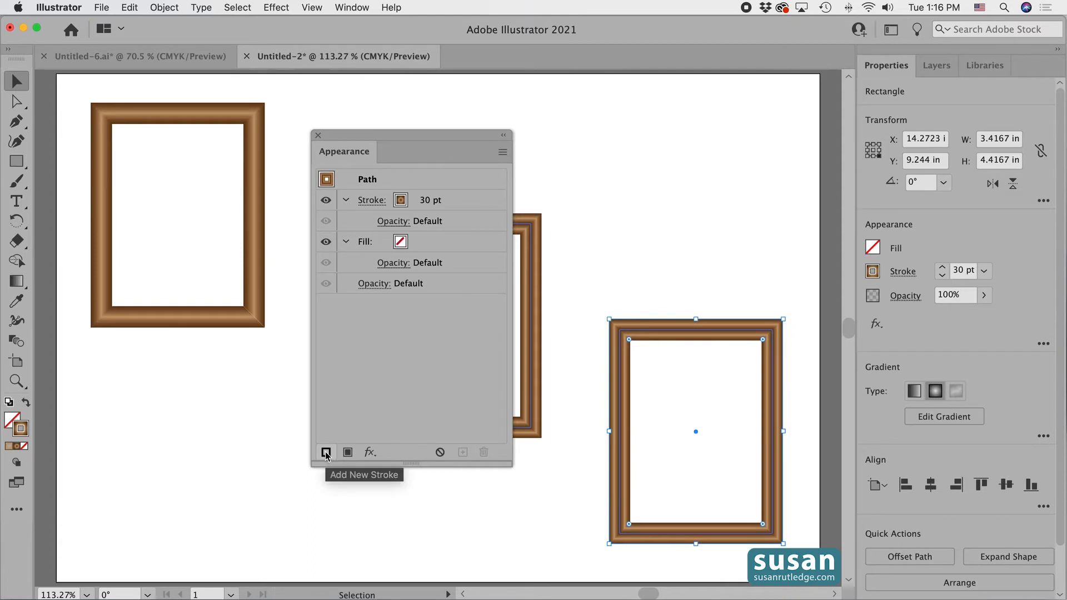
pyautogui.click(326, 453)
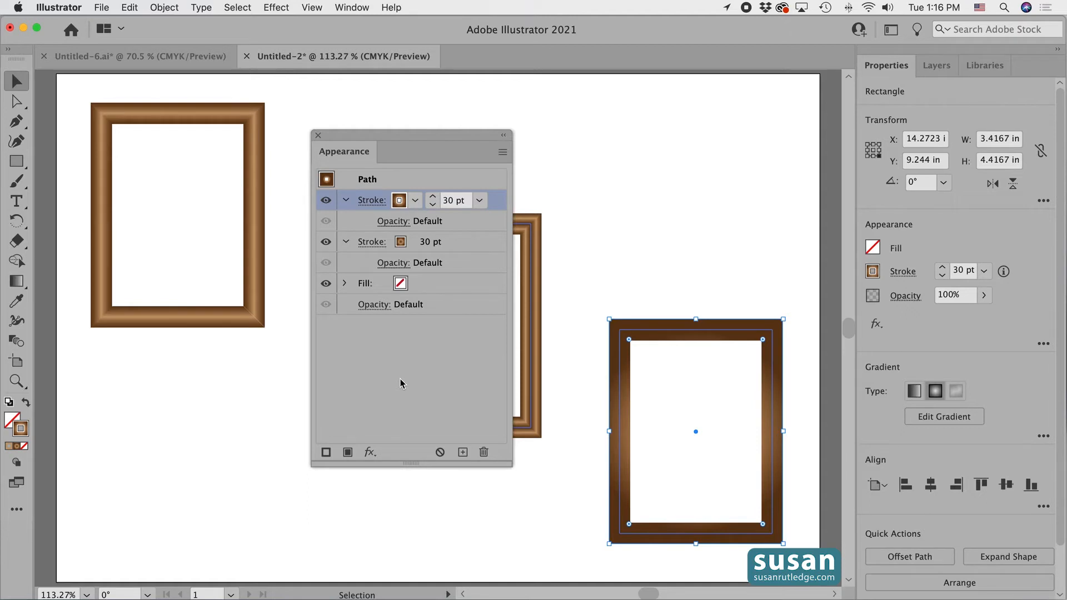
pyautogui.moveTo(500, 207)
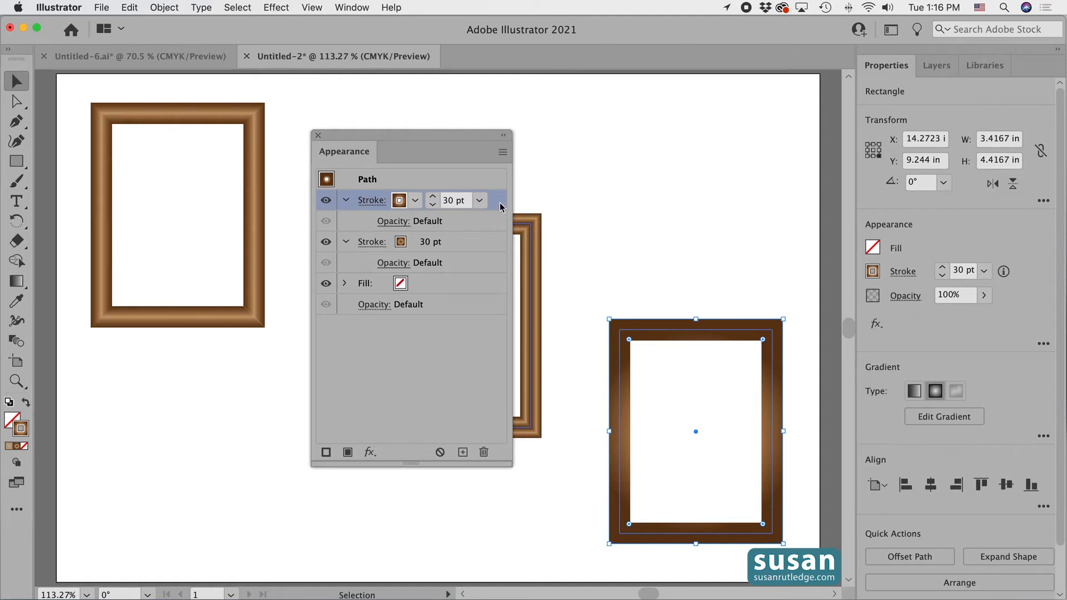
pyautogui.moveTo(512, 246)
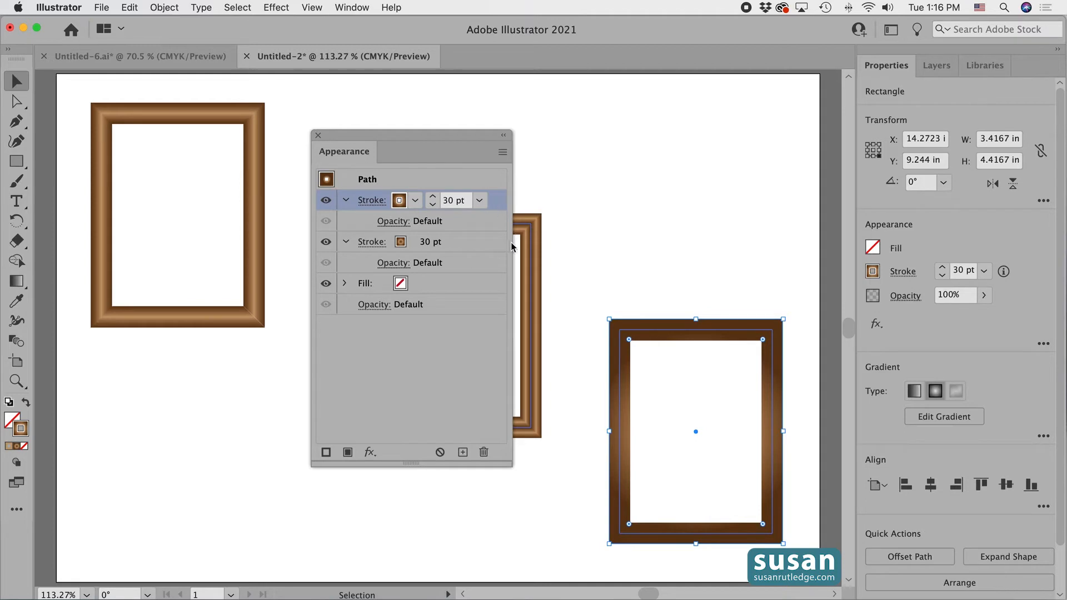
pyautogui.moveTo(466, 246)
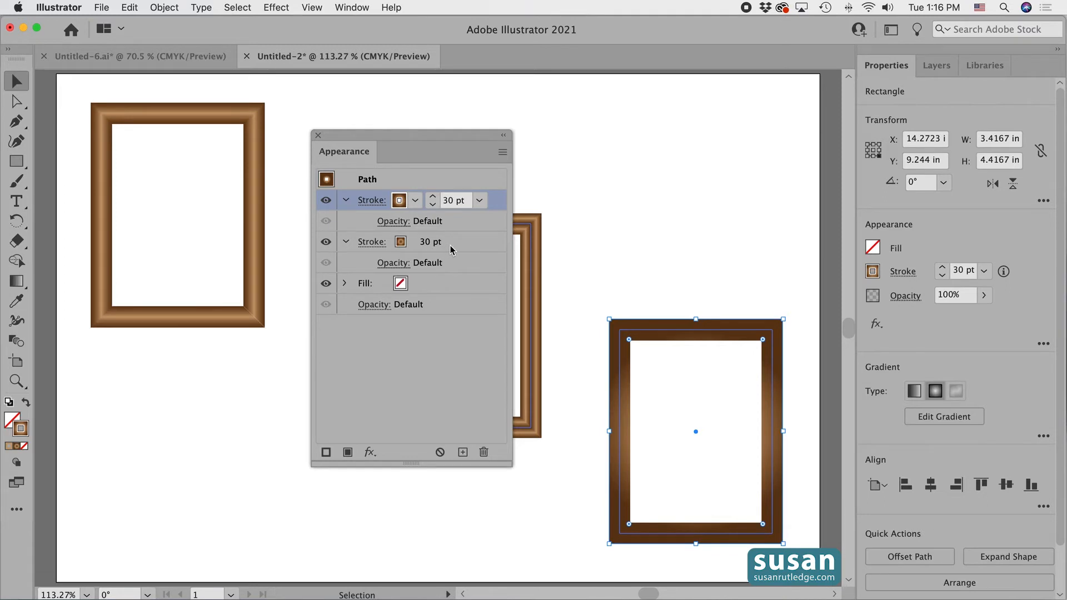
pyautogui.moveTo(477, 255)
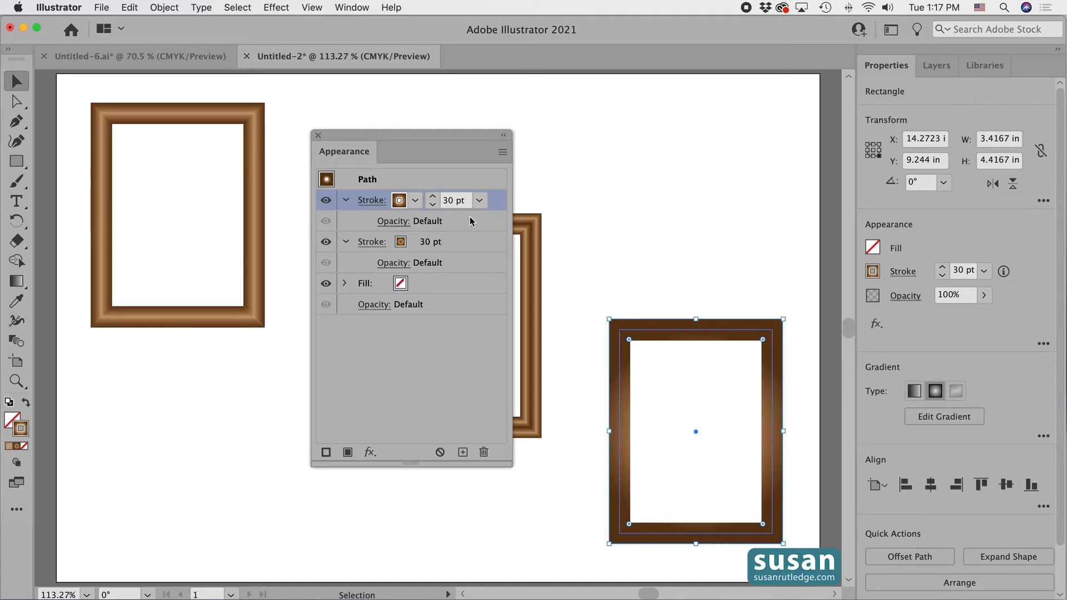
pyautogui.moveTo(372, 200)
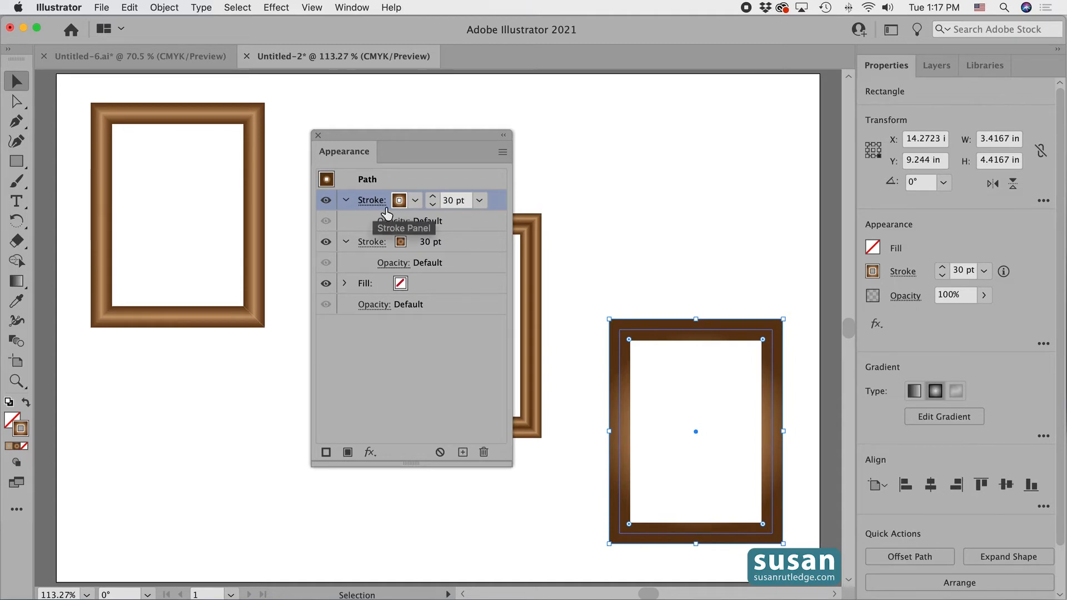
pyautogui.moveTo(478, 219)
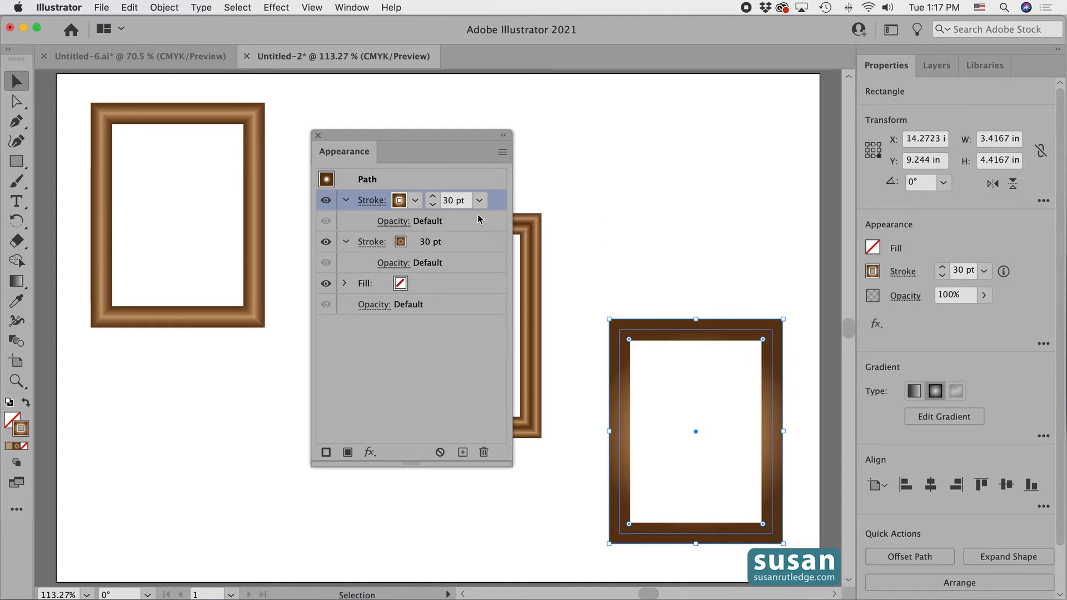
pyautogui.press('g')
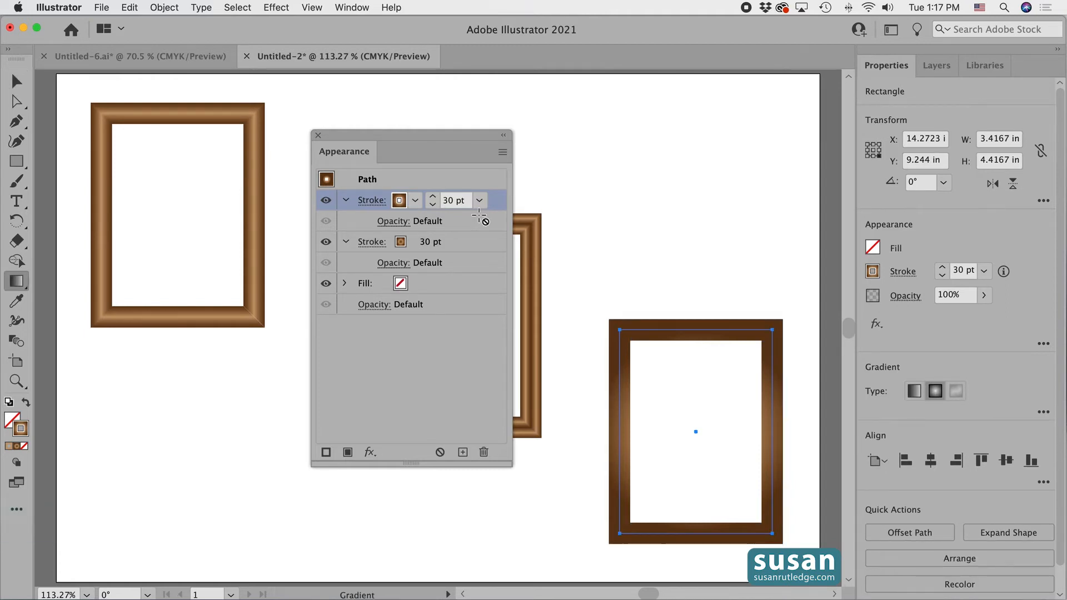
# - Set the top stroke's gradient to apply across the stroke, then close the Gradient panel
pyautogui.click(400, 200)
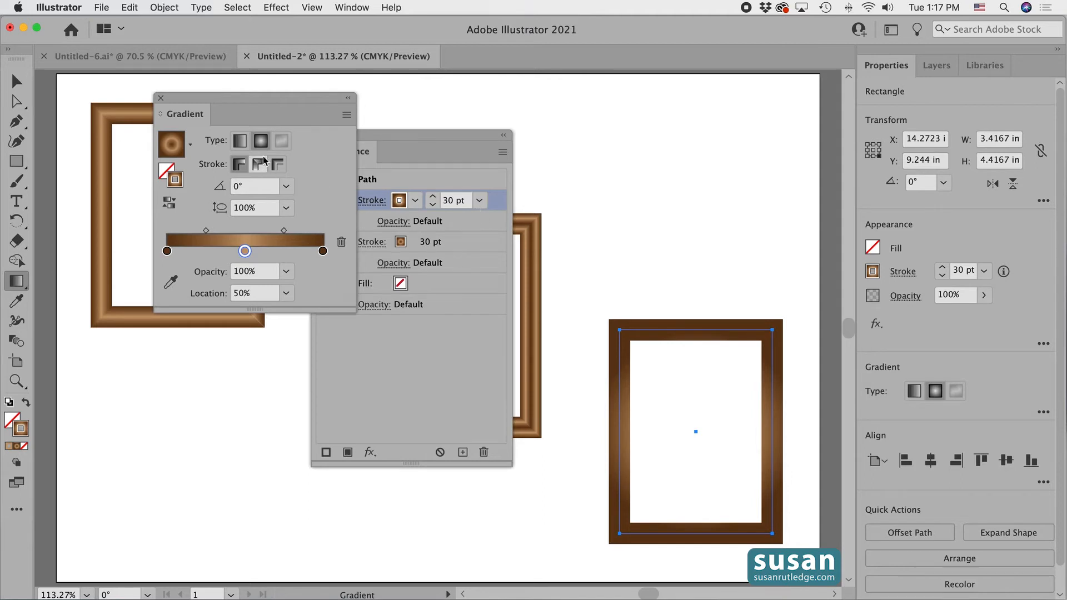
pyautogui.moveTo(260, 141)
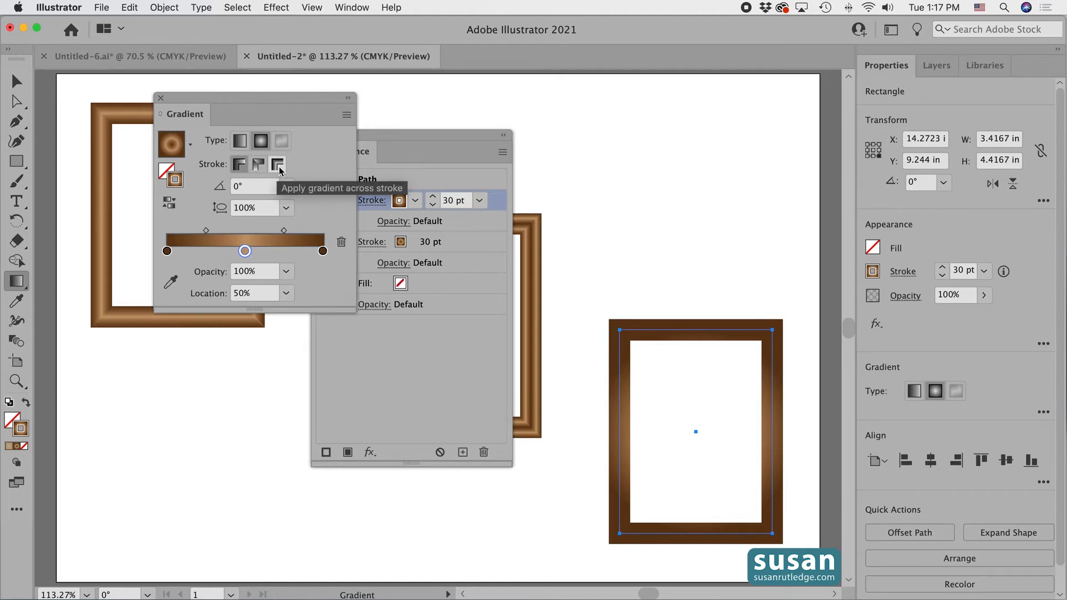
pyautogui.click(277, 164)
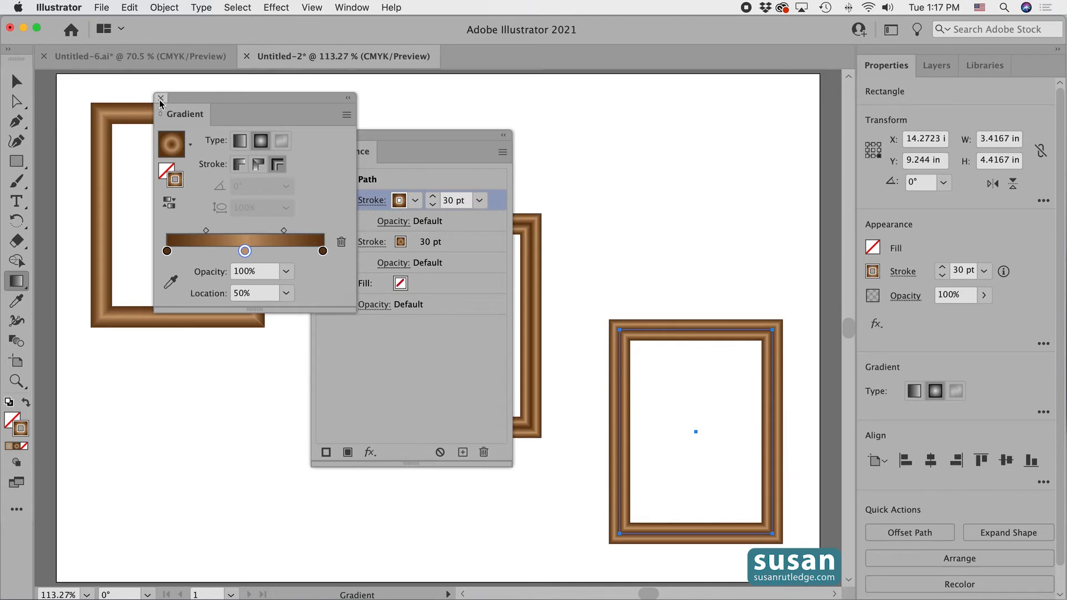
pyautogui.click(161, 100)
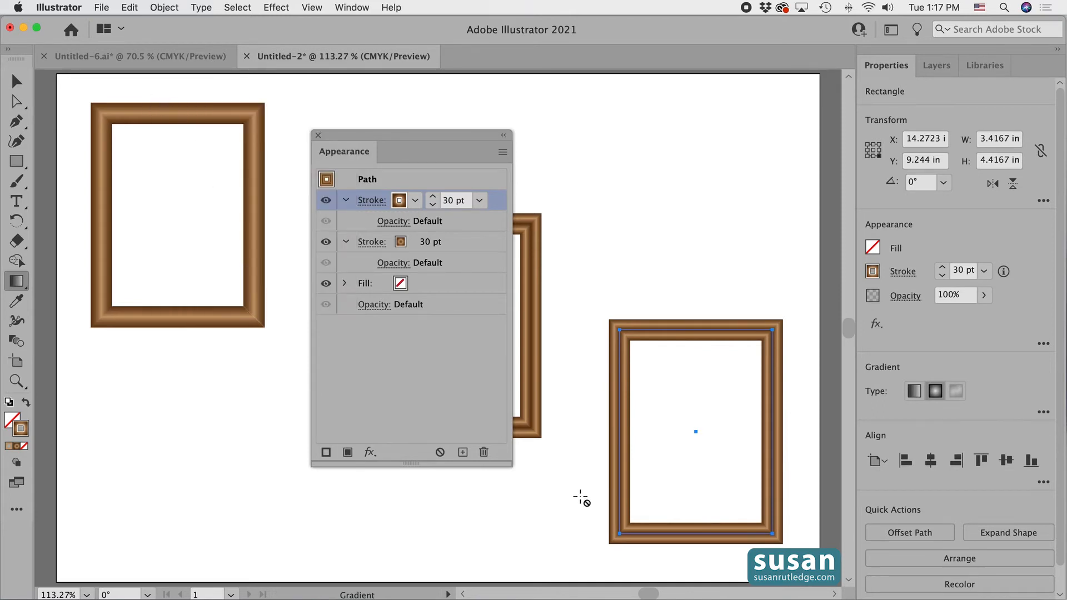
pyautogui.moveTo(620, 374)
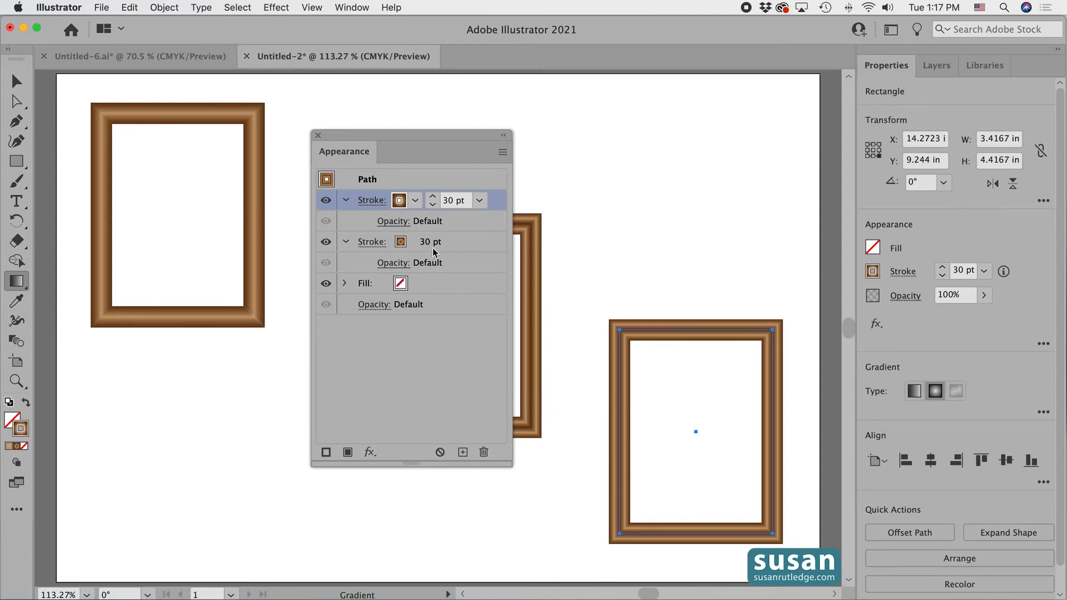
pyautogui.moveTo(482, 238)
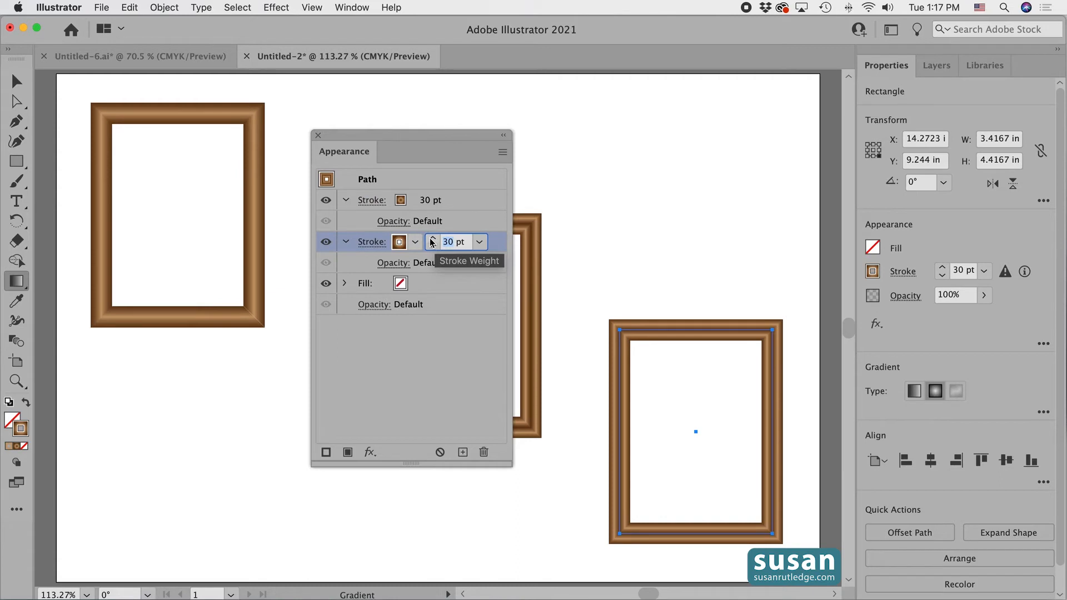
# - Set the second stroke weight to 50 pt and return to the Selection tool
pyautogui.write('50')
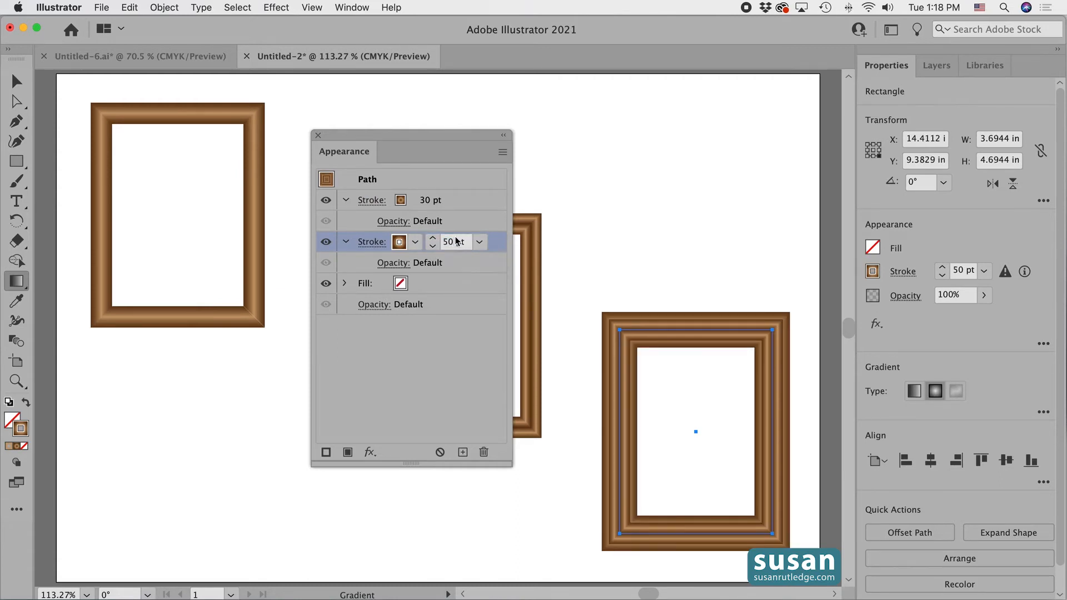
pyautogui.click(317, 135)
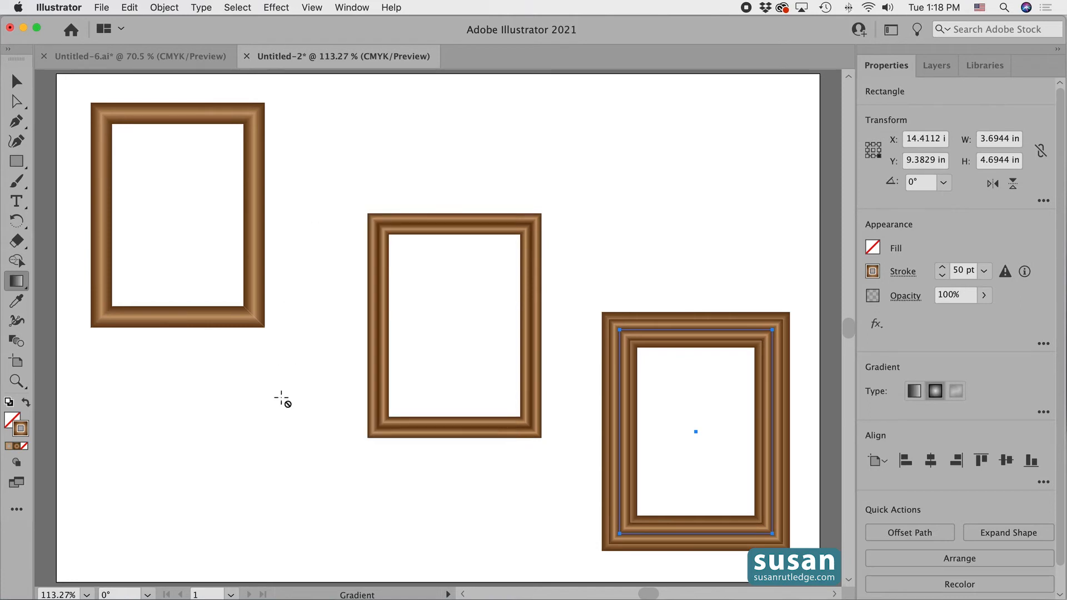
pyautogui.press('v')
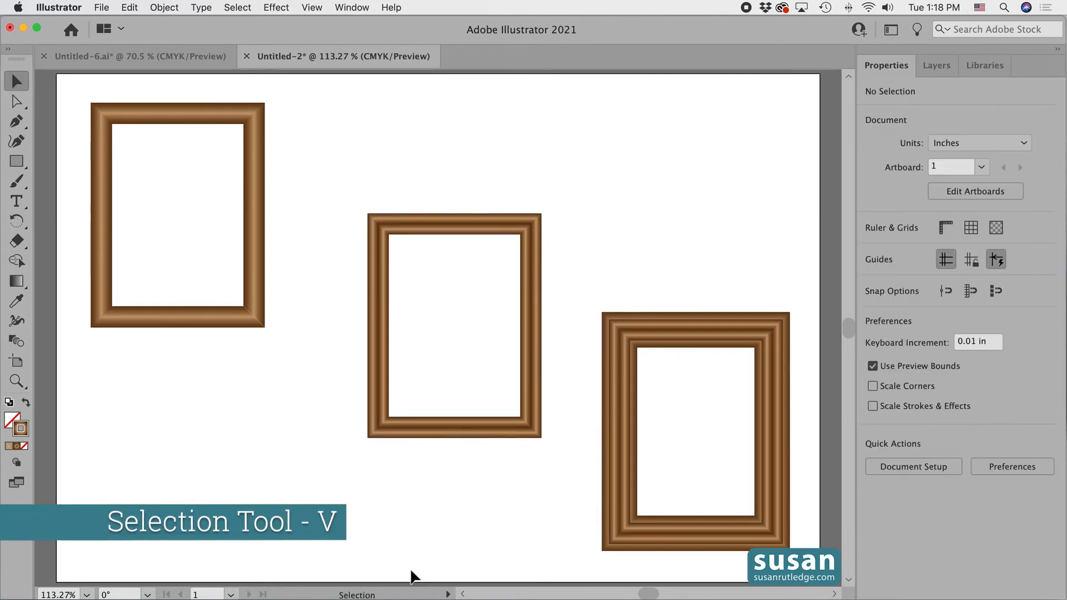
# - Deselect everything and show the Graphic Styles panel from the Window menu
pyautogui.click(694, 426)
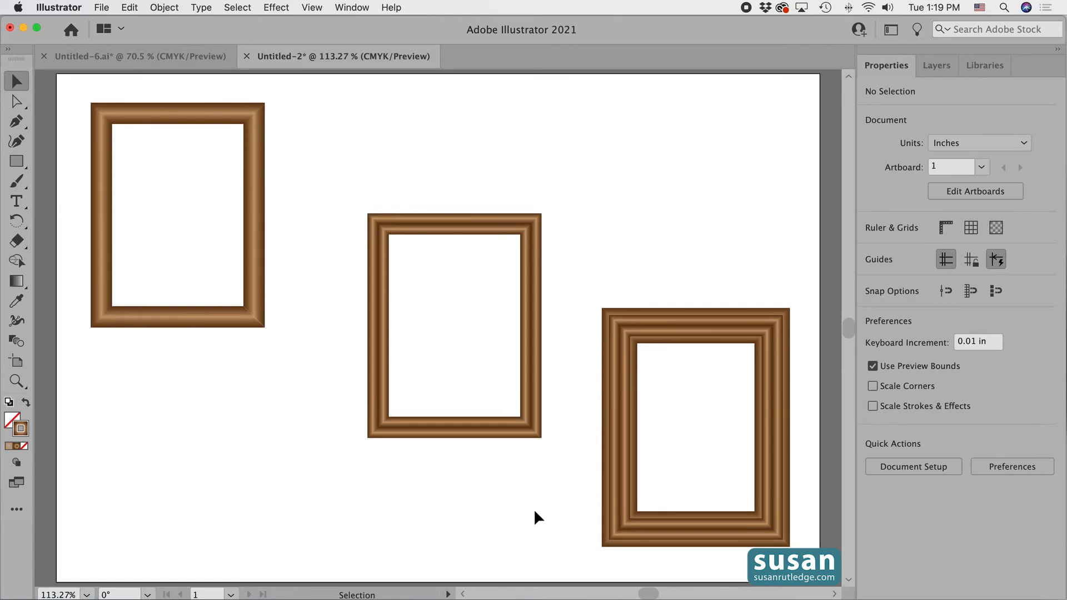
pyautogui.moveTo(558, 509)
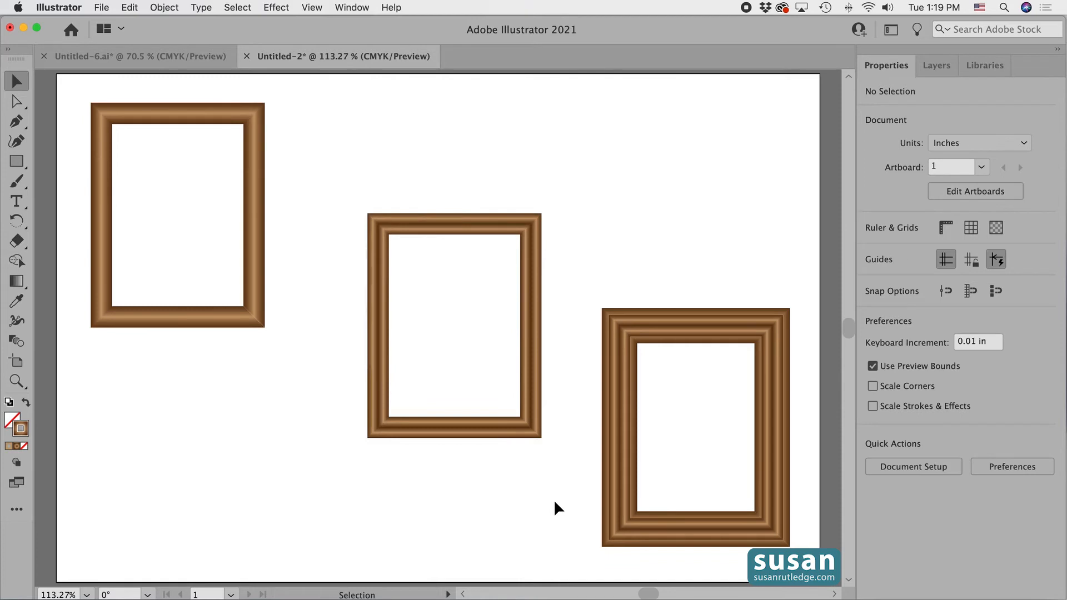
pyautogui.click(352, 7)
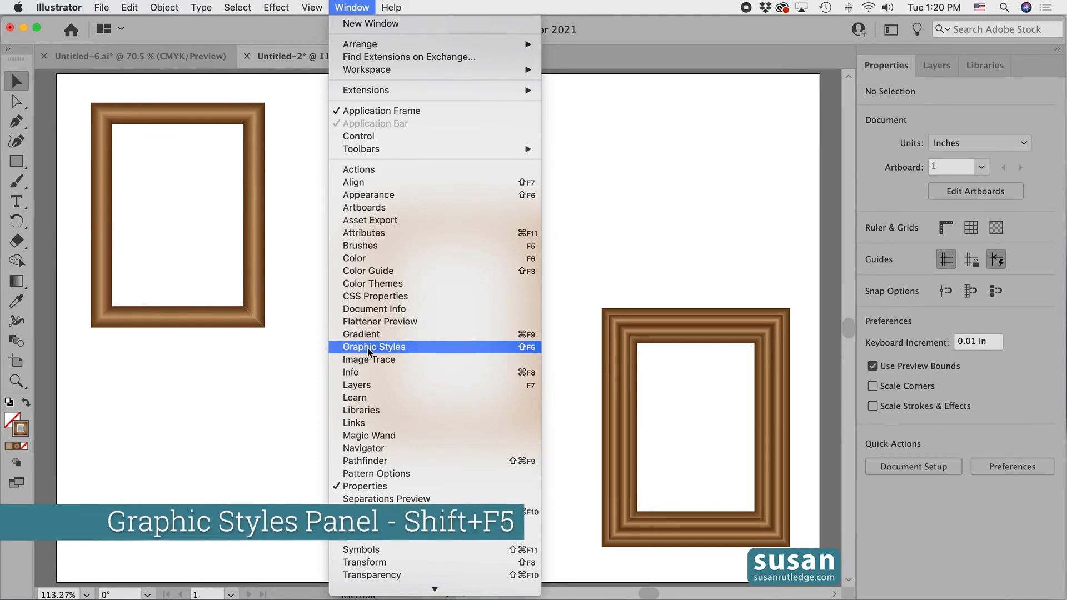
pyautogui.click(373, 347)
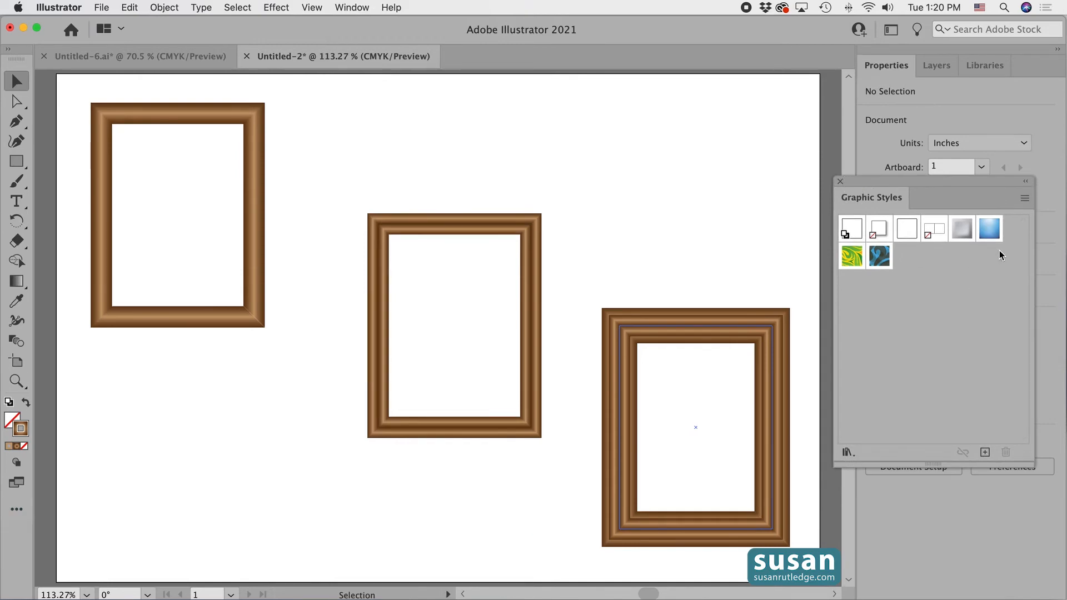
pyautogui.moveTo(867, 290)
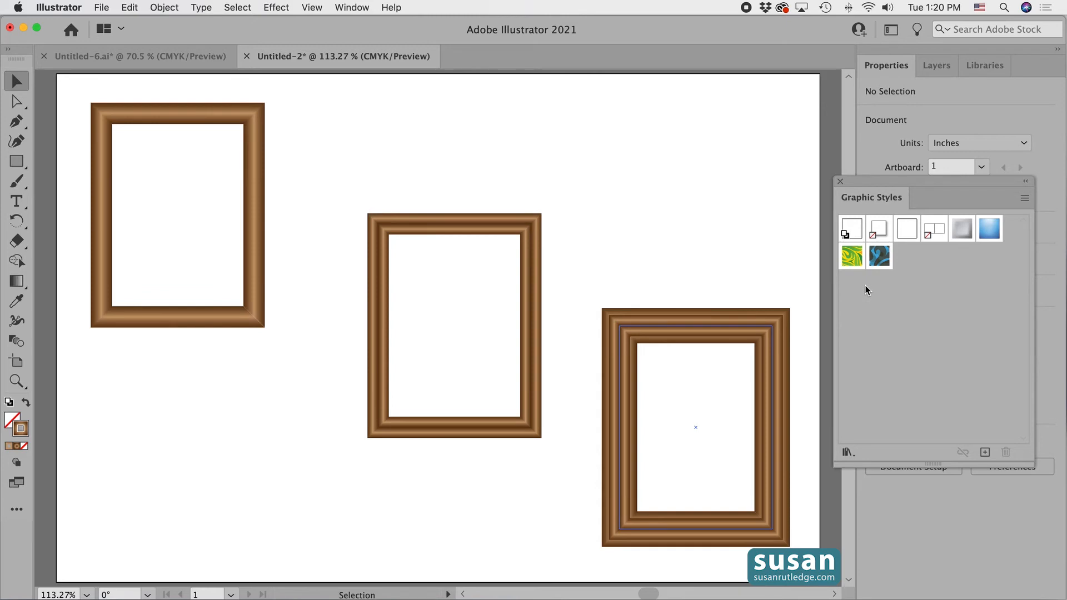
# - Save the top-left single-stroke frame as a graphic style named 'Single Frame'
pyautogui.click(227, 377)
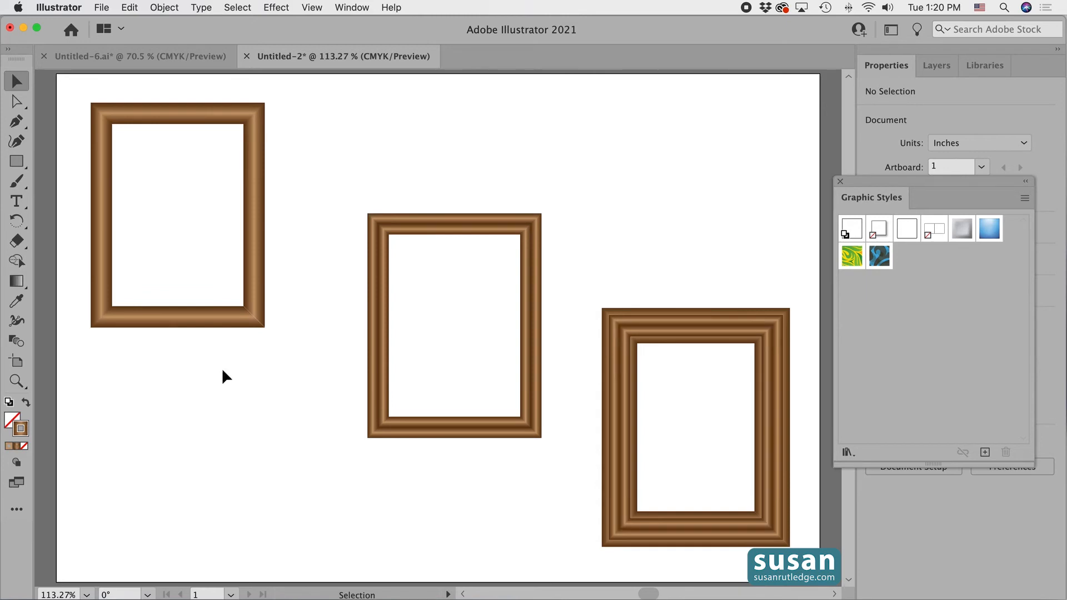
pyautogui.click(176, 215)
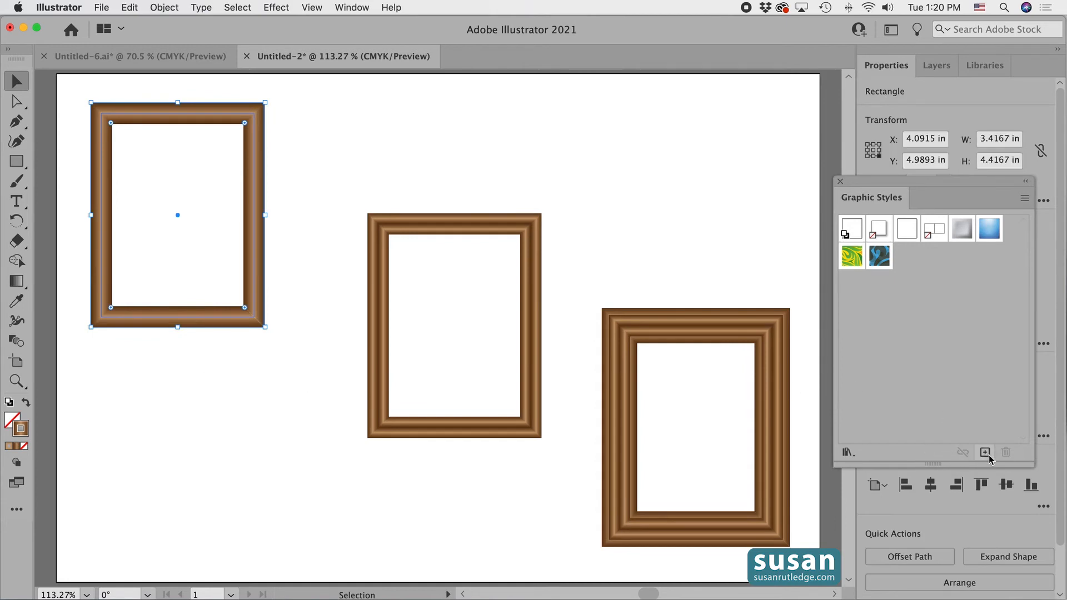
pyautogui.moveTo(985, 452)
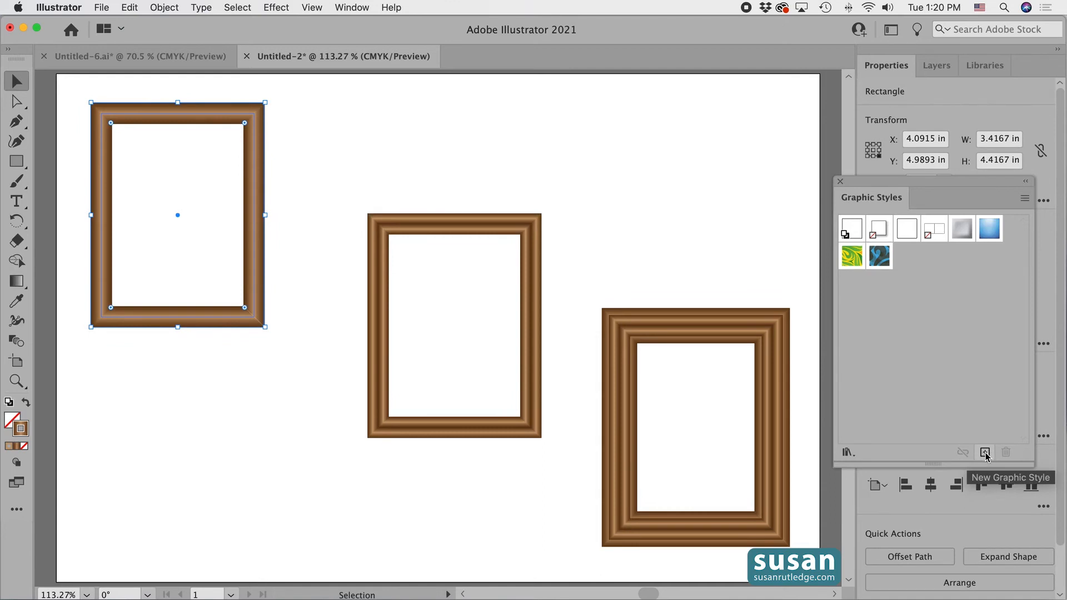
pyautogui.click(984, 452)
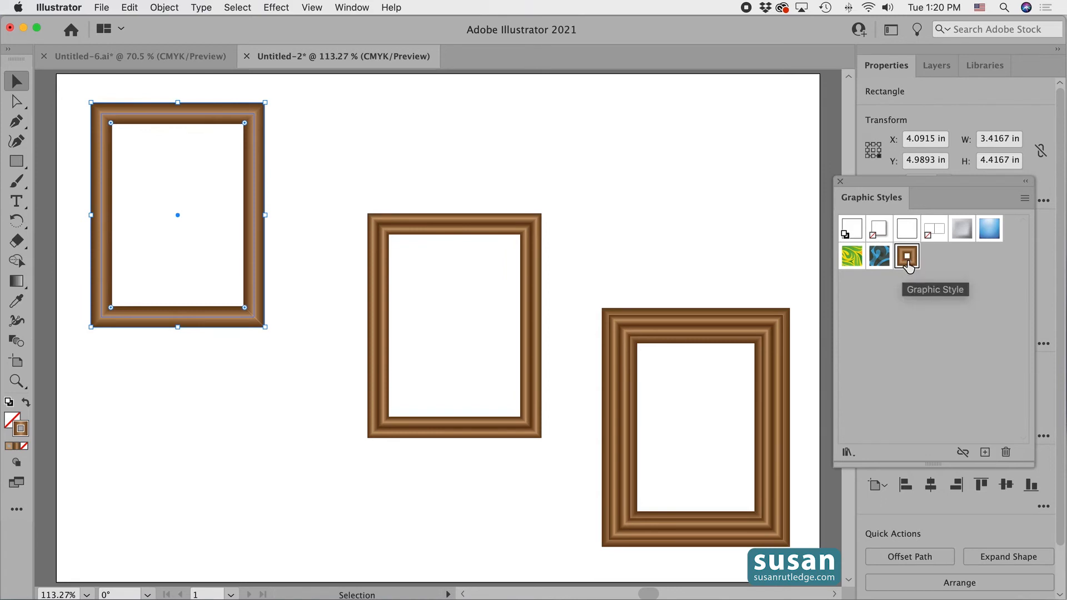
pyautogui.doubleClick(906, 257)
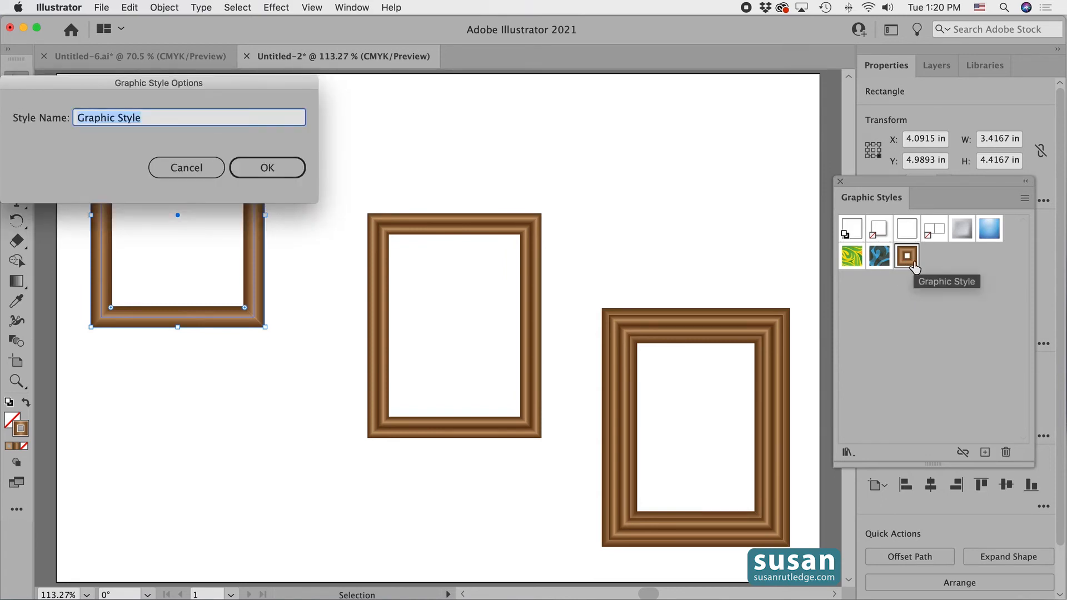
pyautogui.write('Single Frame')
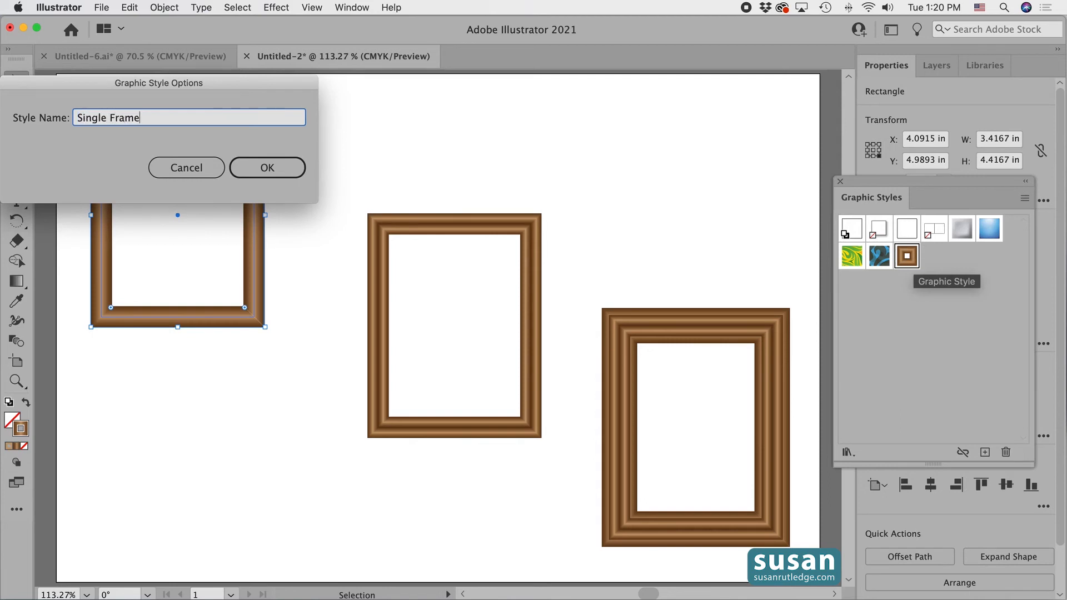
pyautogui.click(267, 168)
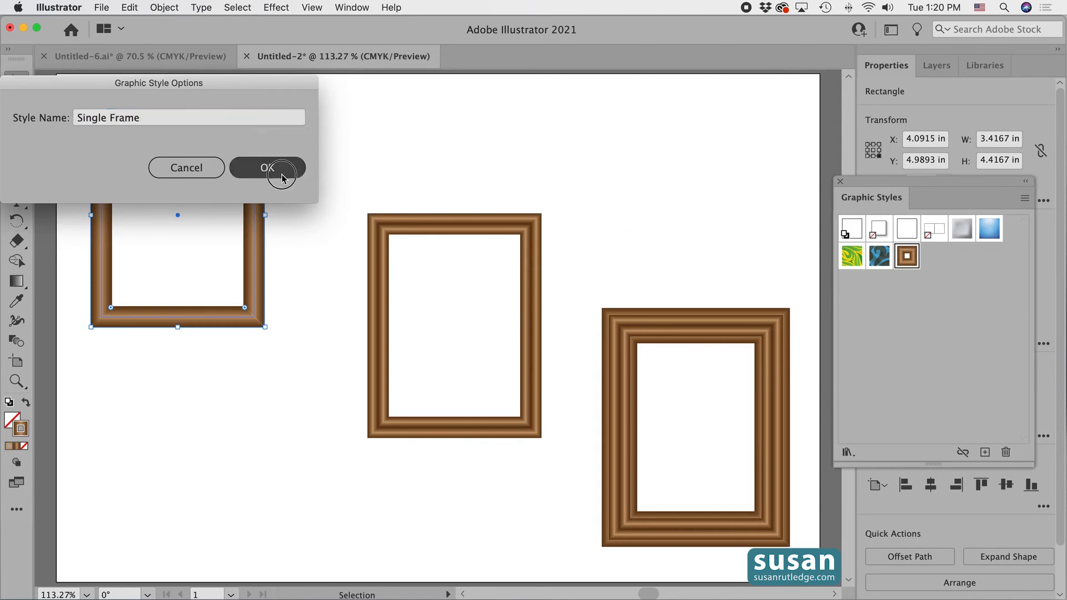
# - Save the middle frame as a new graphic style named 'Double Frame'
pyautogui.click(268, 167)
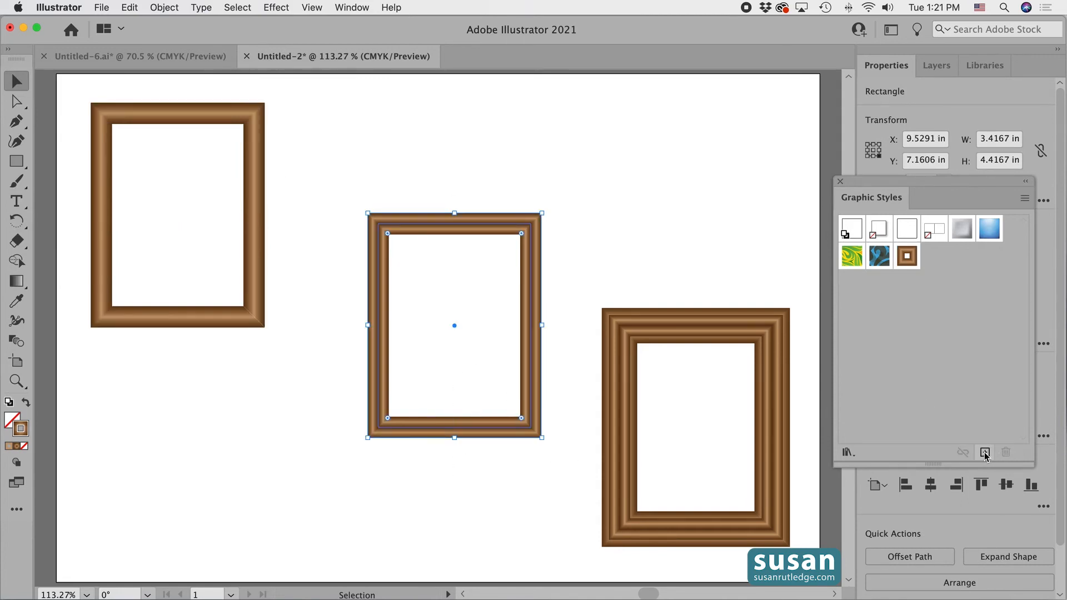
pyautogui.click(984, 452)
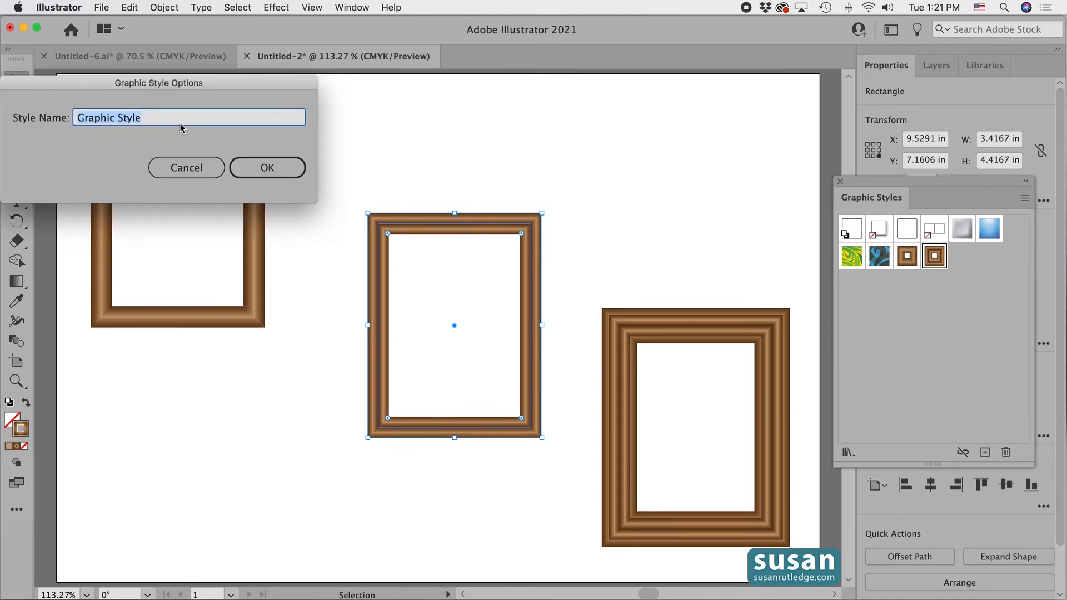
pyautogui.write('Double Fram')
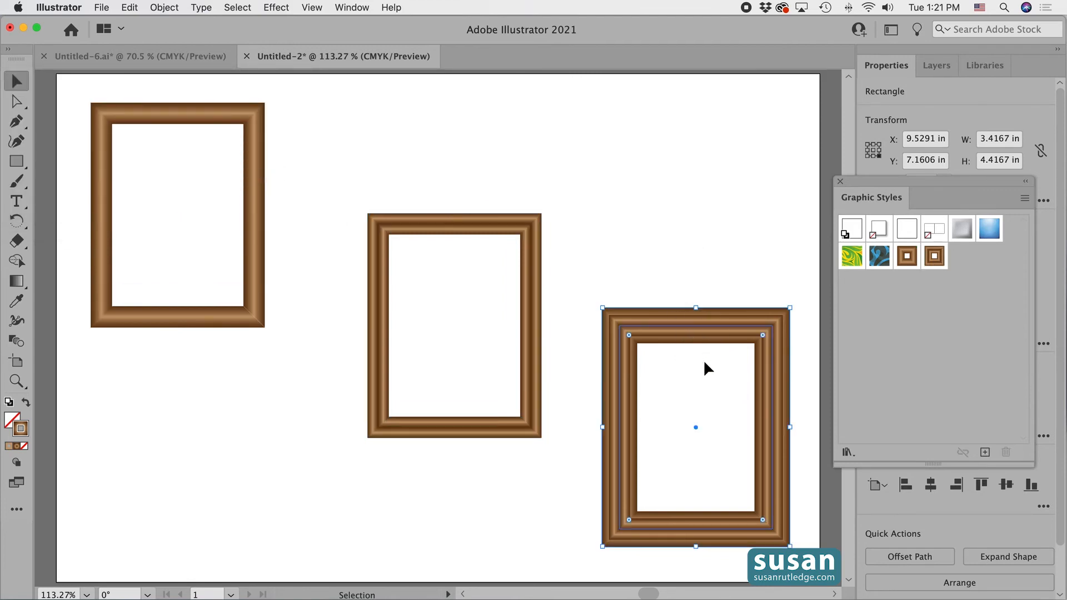
# - Save the triple frame as a new graphic style named 'Triple Frame'
pyautogui.click(985, 451)
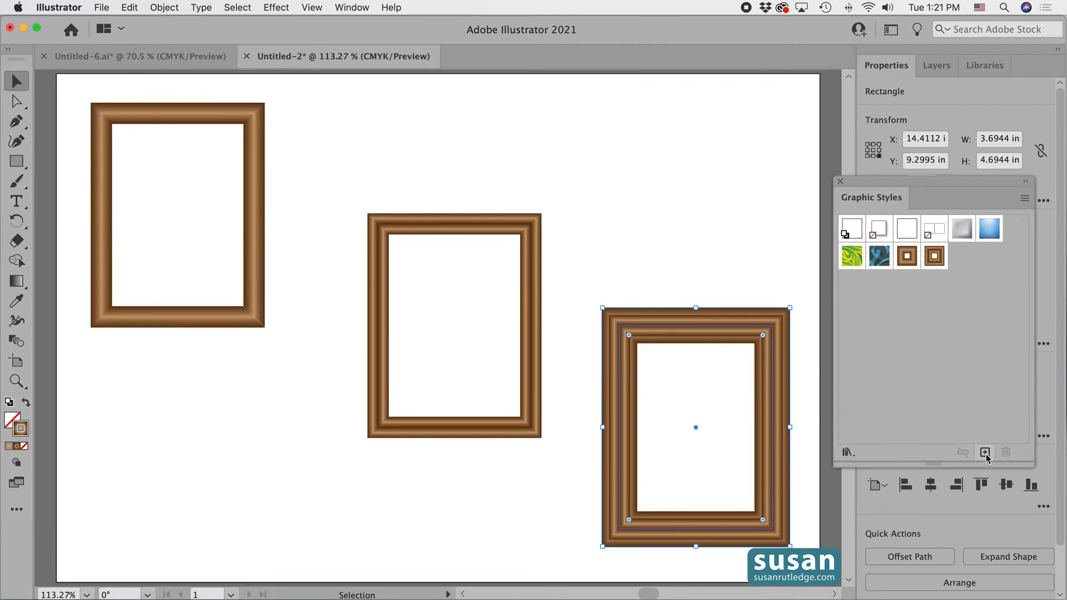
pyautogui.click(985, 452)
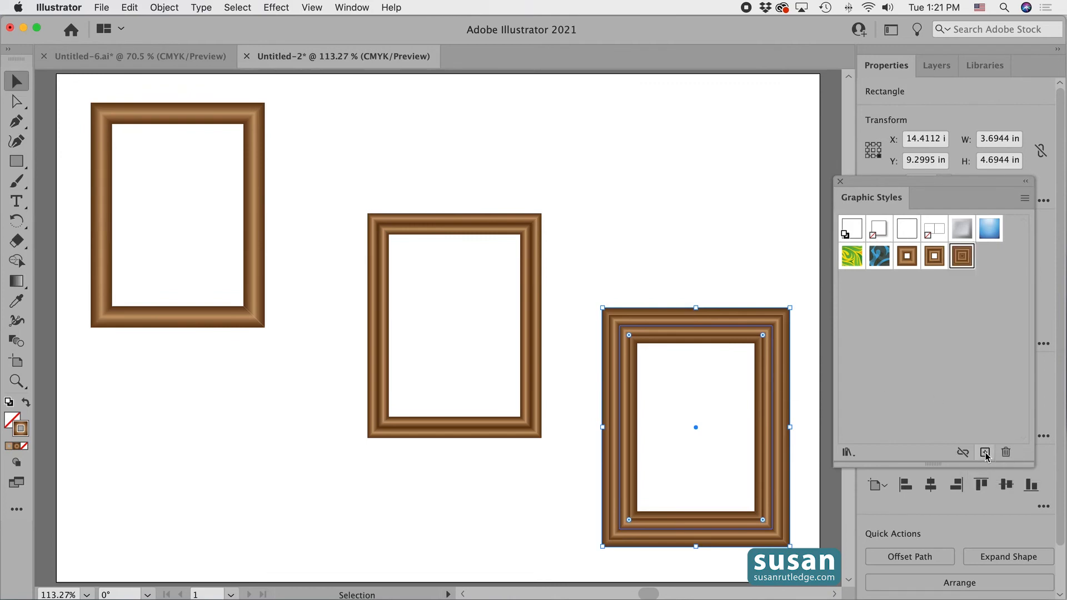
pyautogui.click(984, 452)
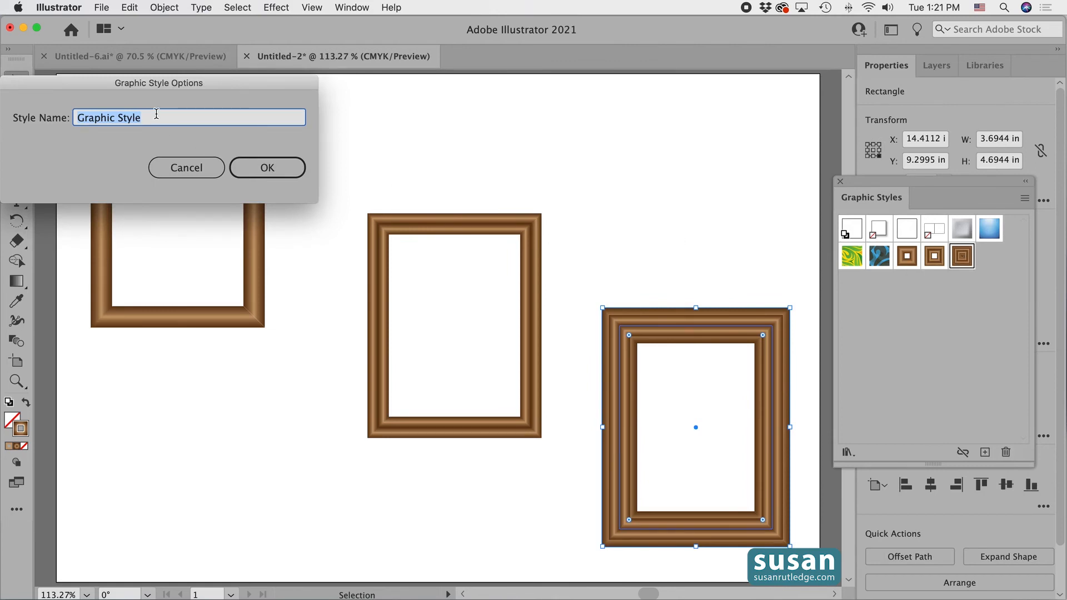
pyautogui.write('Triple Frame')
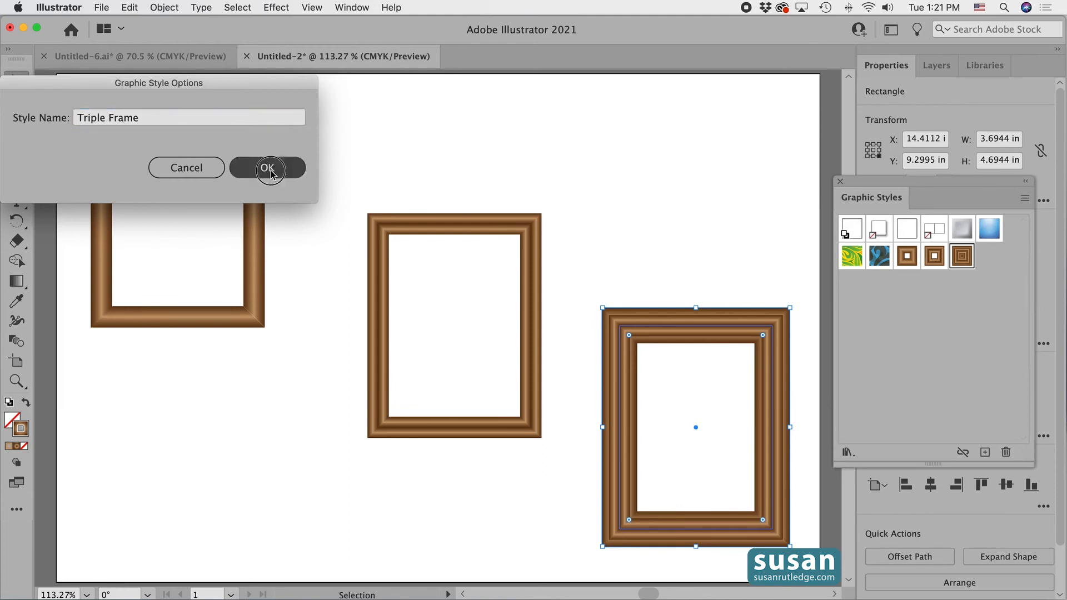
# - Confirm the Triple Frame name and save the styles as a library named 'Frames'
pyautogui.click(268, 168)
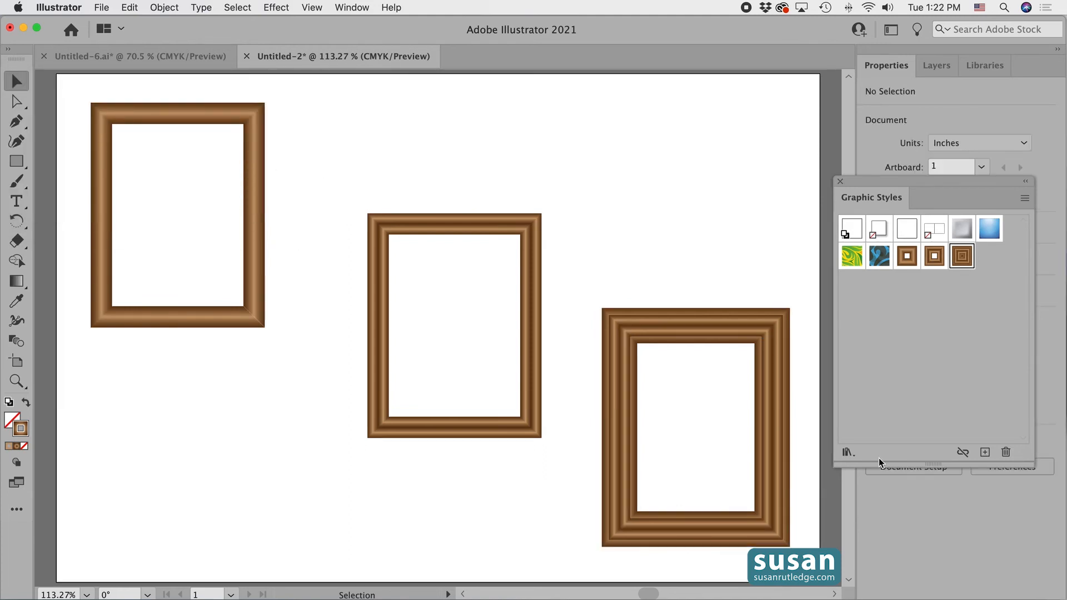
pyautogui.moveTo(848, 458)
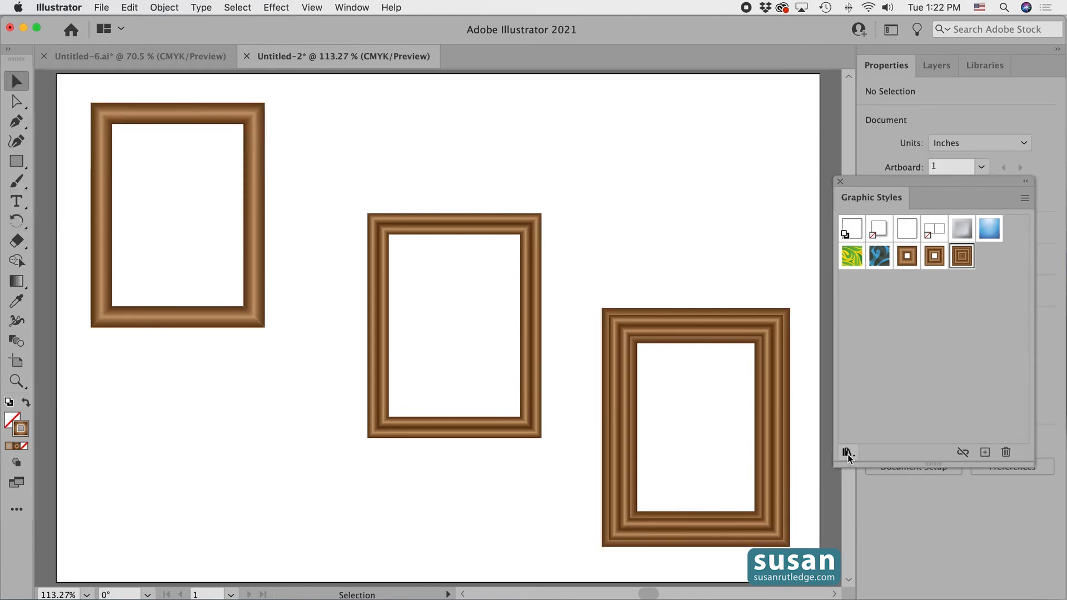
pyautogui.moveTo(846, 452)
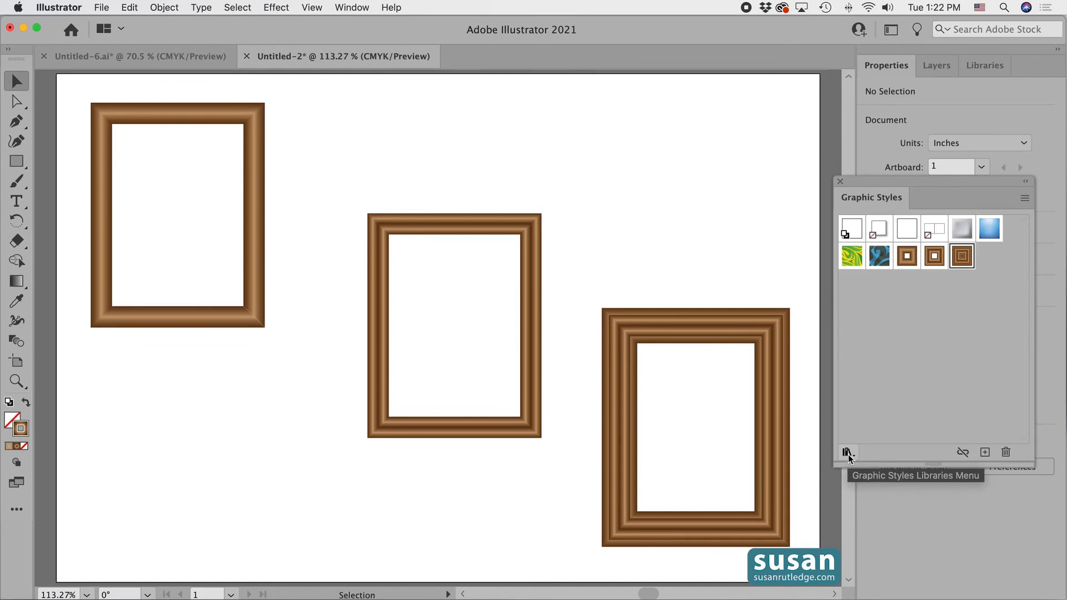
pyautogui.click(846, 452)
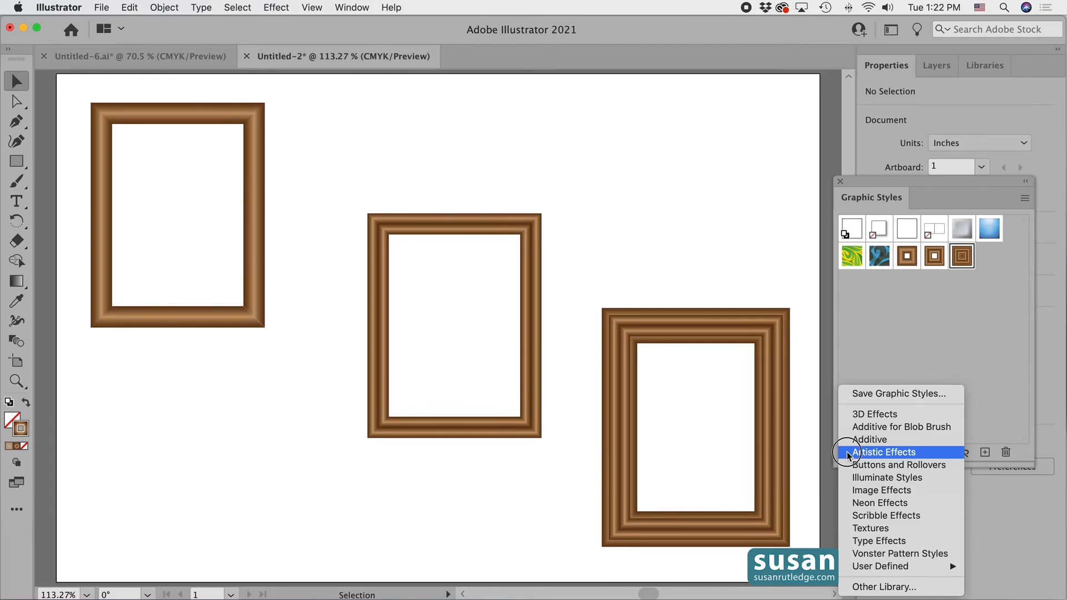
pyautogui.moveTo(871, 394)
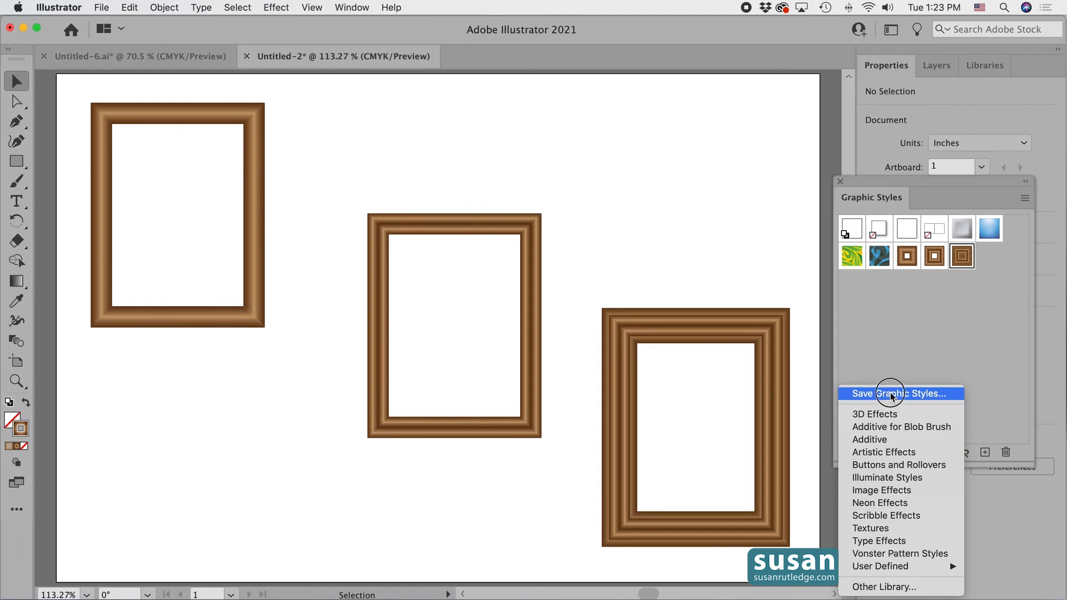
pyautogui.click(897, 393)
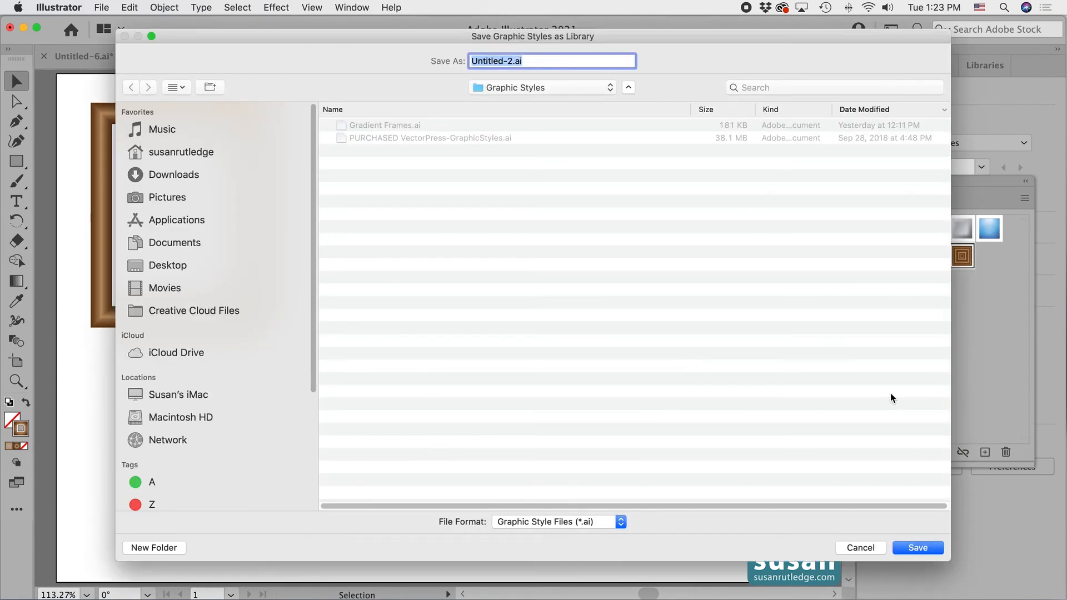
pyautogui.moveTo(887, 394)
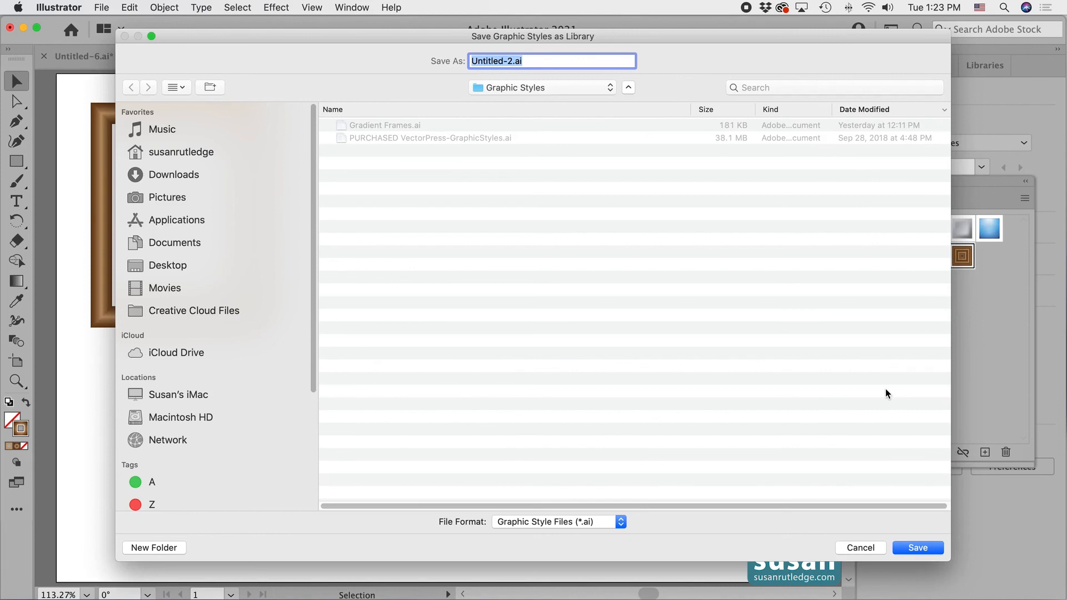
pyautogui.write('F')
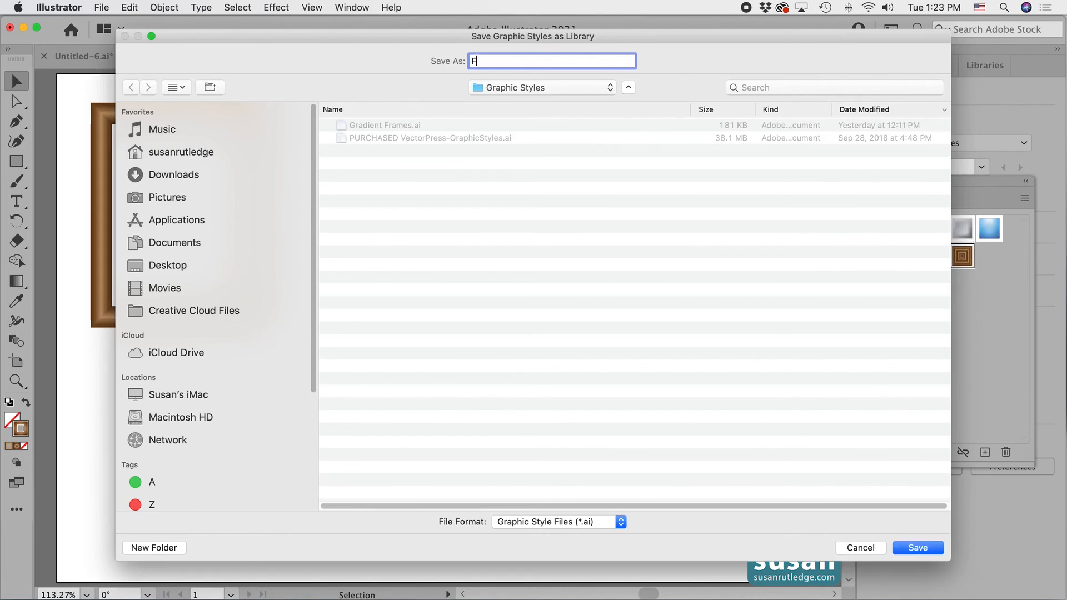
pyautogui.write('rames')
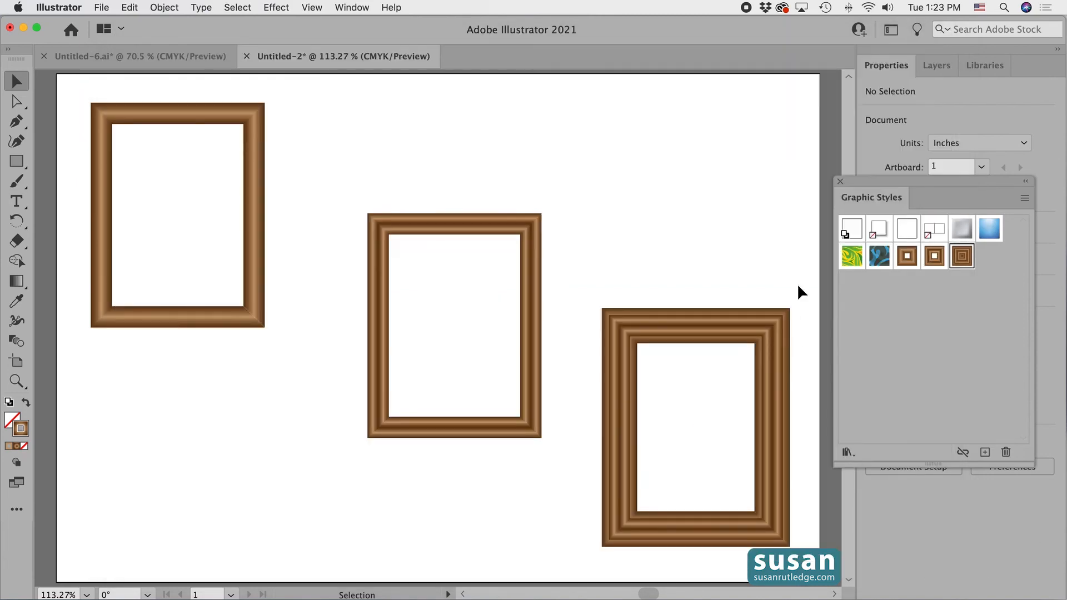
# - Save the Frames library file, create a new document, and draw a wide ellipse
pyautogui.click(840, 182)
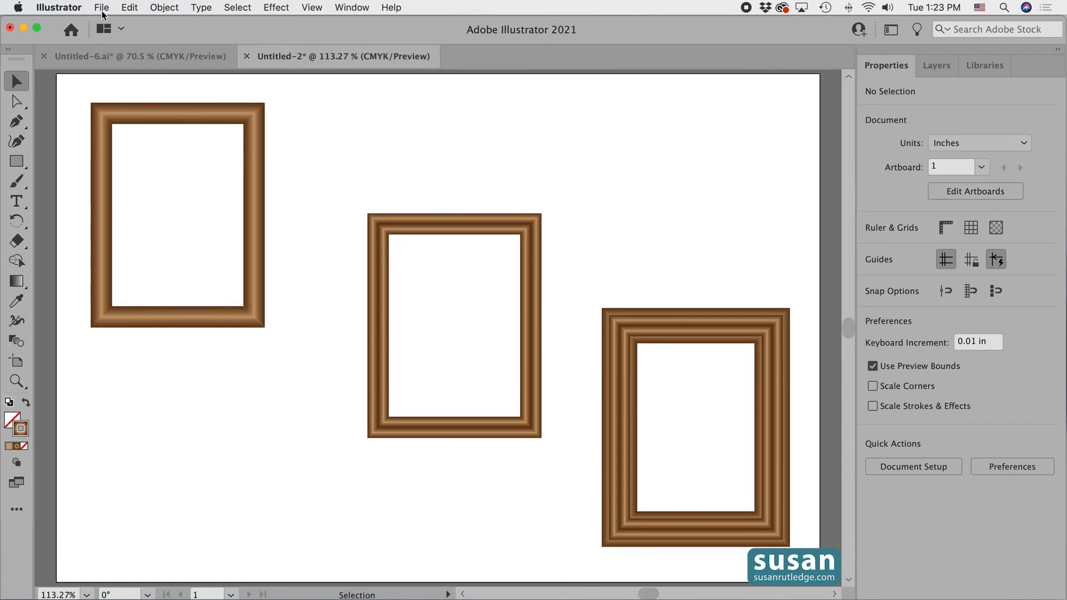
pyautogui.click(100, 7)
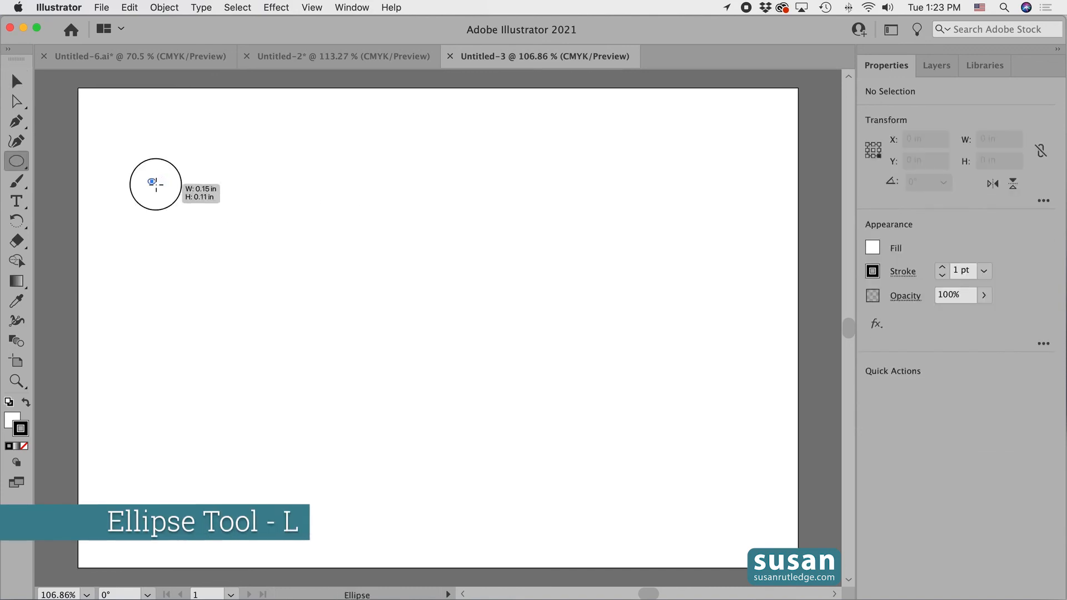
pyautogui.moveTo(155, 181); pyautogui.dragTo(733, 465)
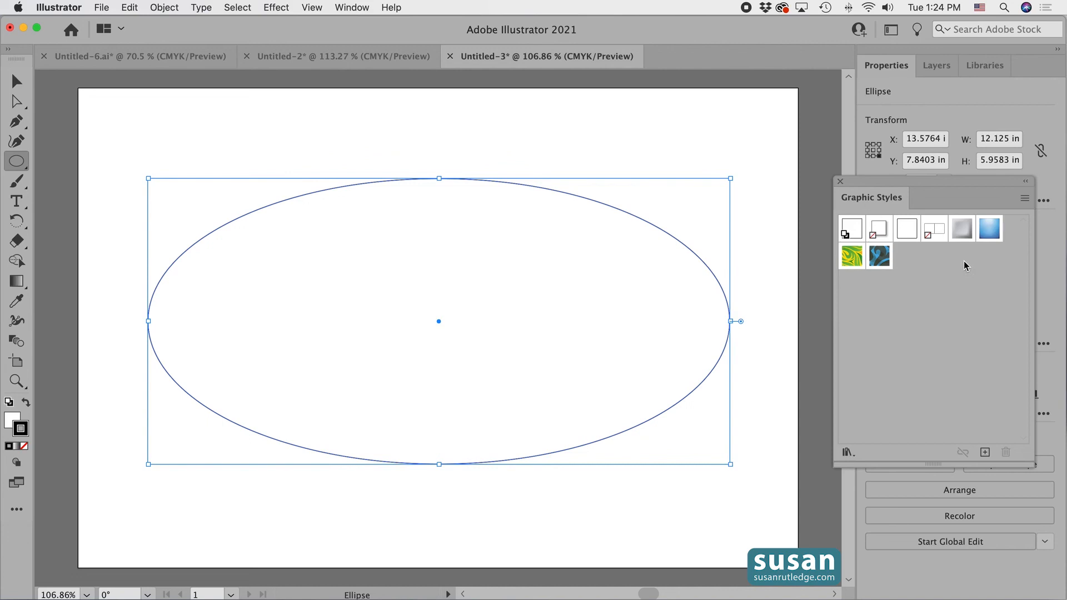
pyautogui.moveTo(847, 452)
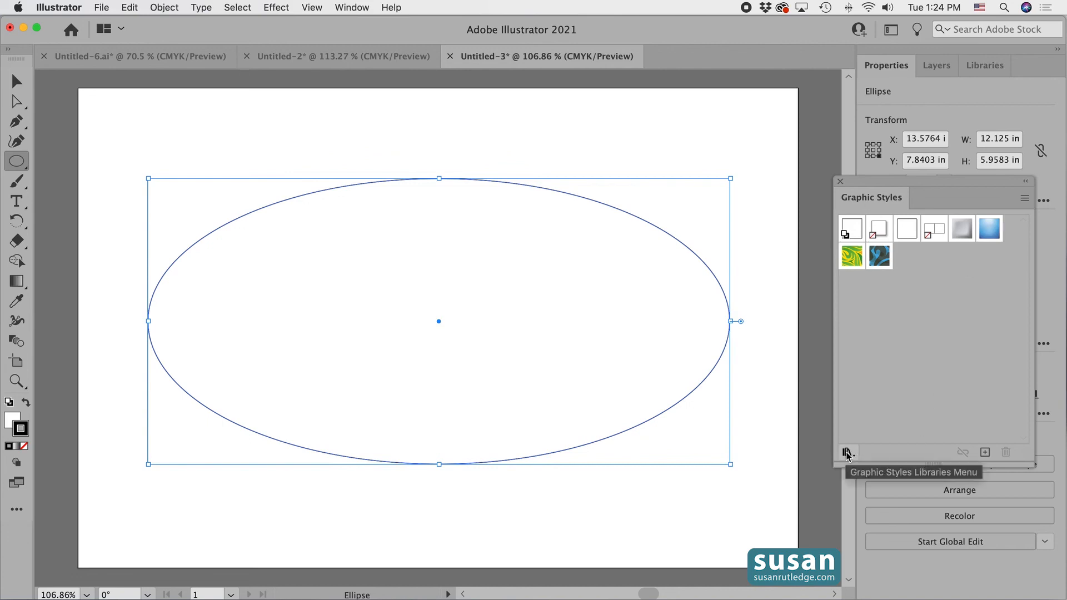
# - Load the user-defined Frames library and apply the Triple Frame style to the ellipse
pyautogui.click(846, 451)
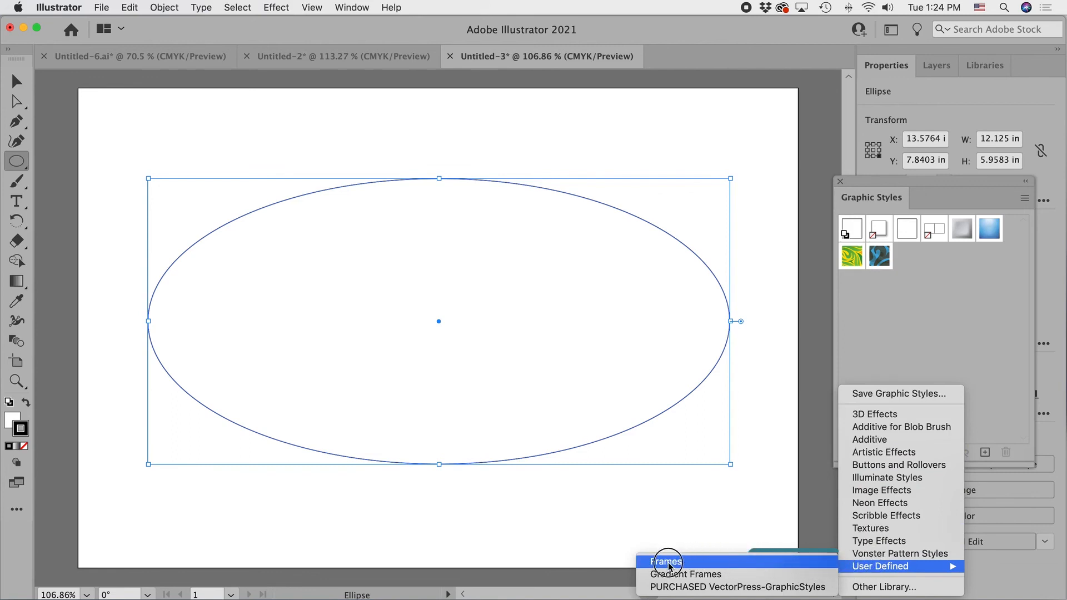
pyautogui.click(666, 561)
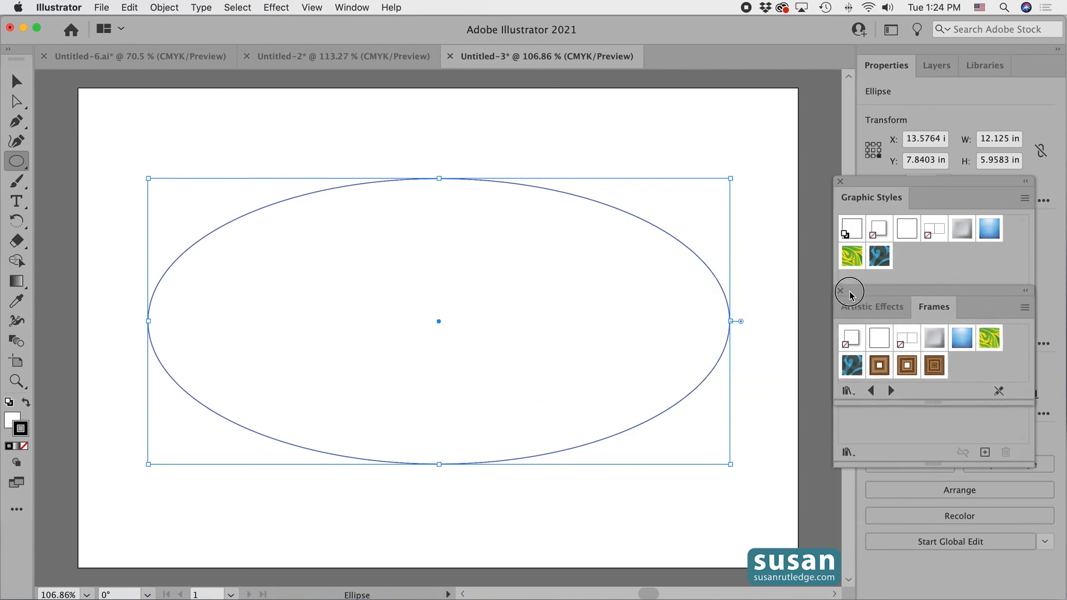
pyautogui.click(934, 366)
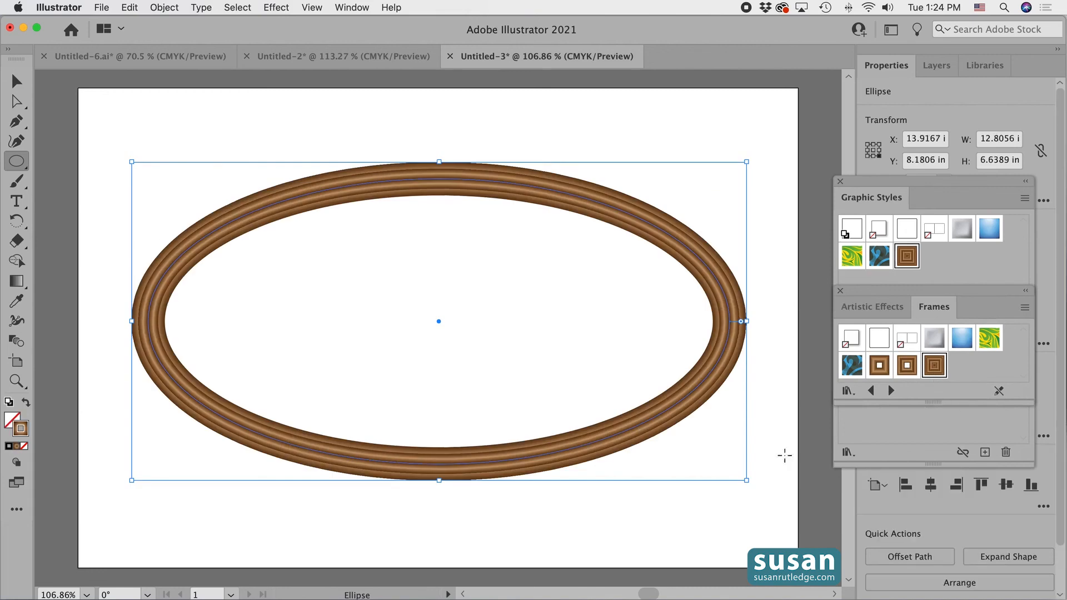